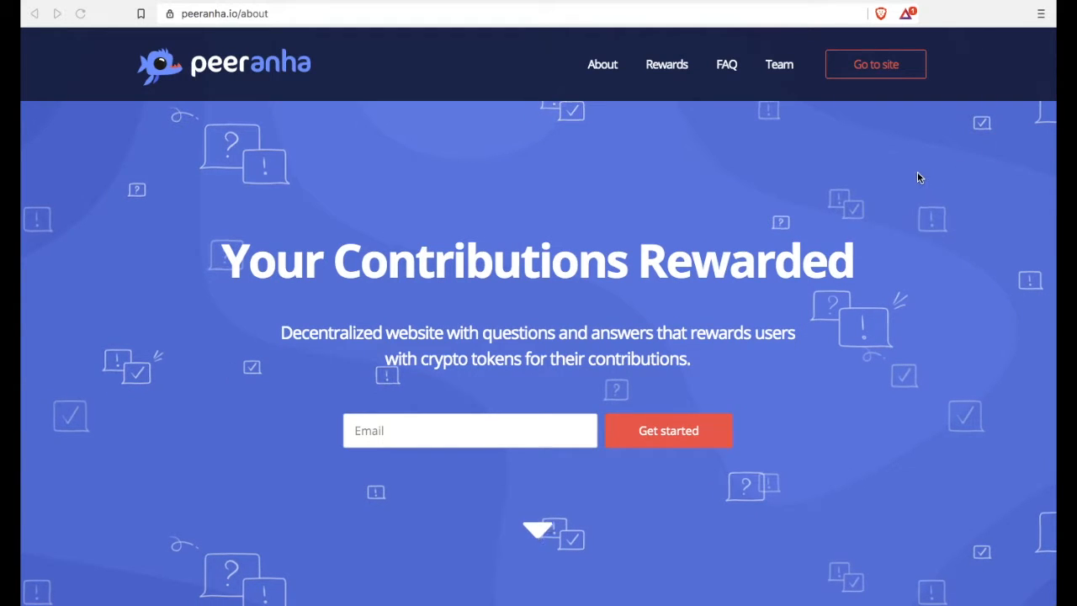
pyautogui.moveTo(790, 311)
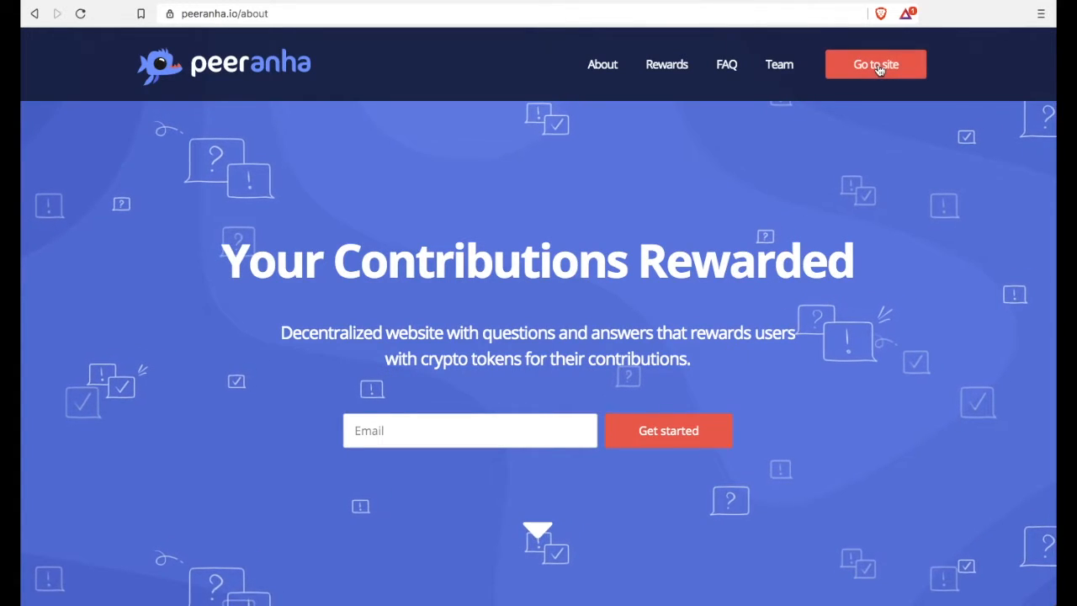
# Go from the Peeranha about page to the site and open the sign-up page
pyautogui.click(875, 64)
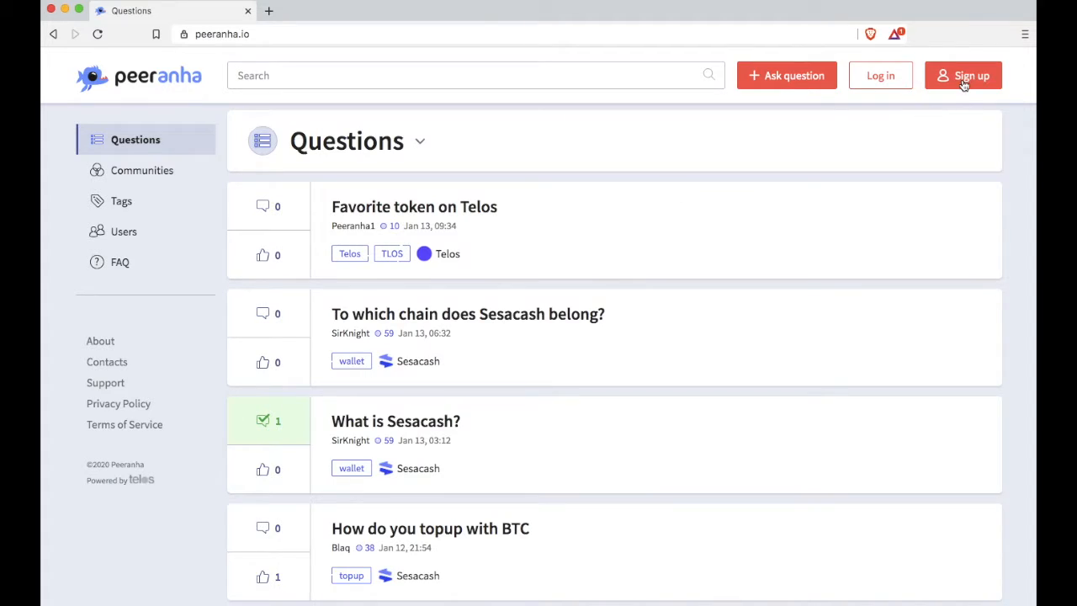
pyautogui.click(963, 75)
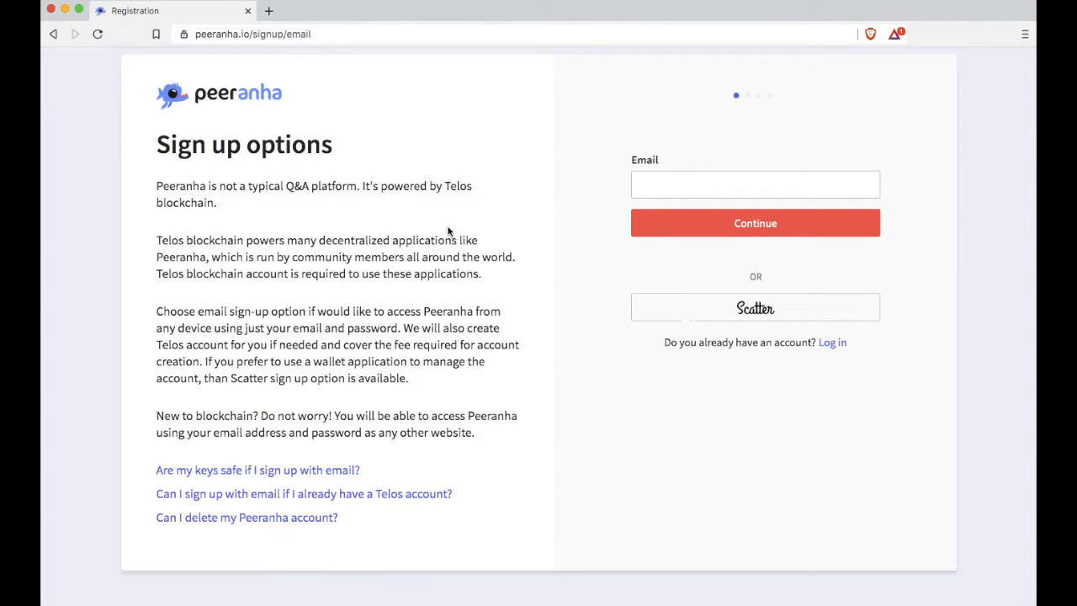
pyautogui.moveTo(678, 237)
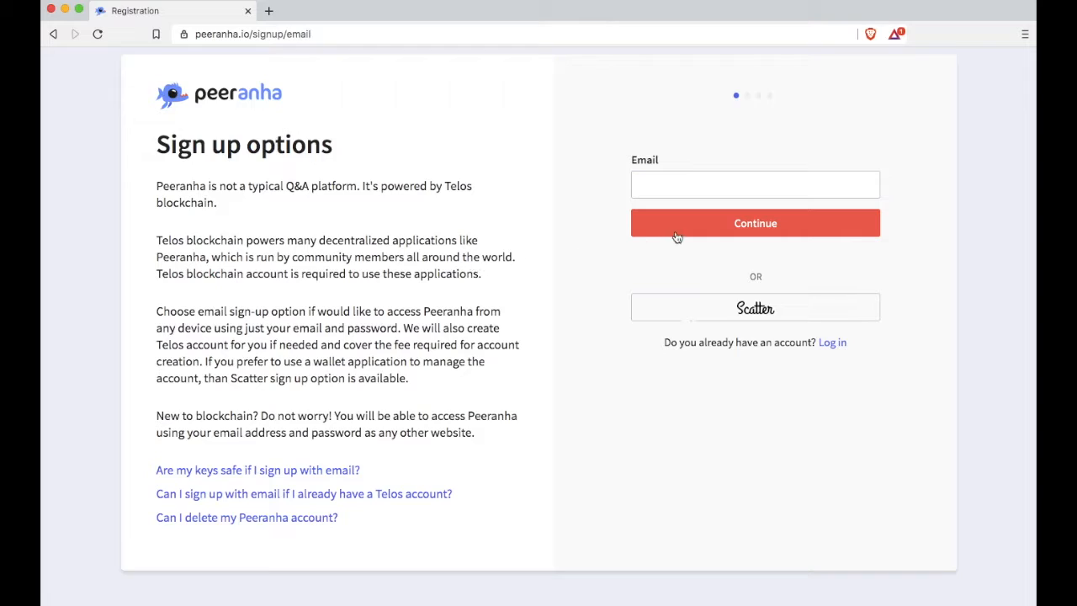
# Enter an email address in the sign-up form and submit it
pyautogui.click(755, 185)
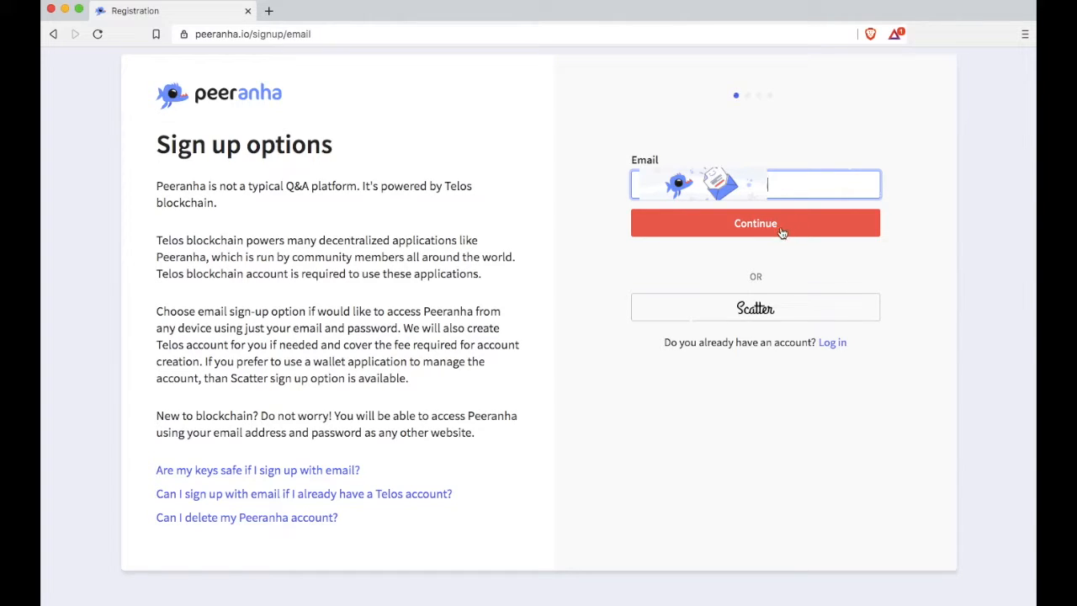
pyautogui.click(755, 223)
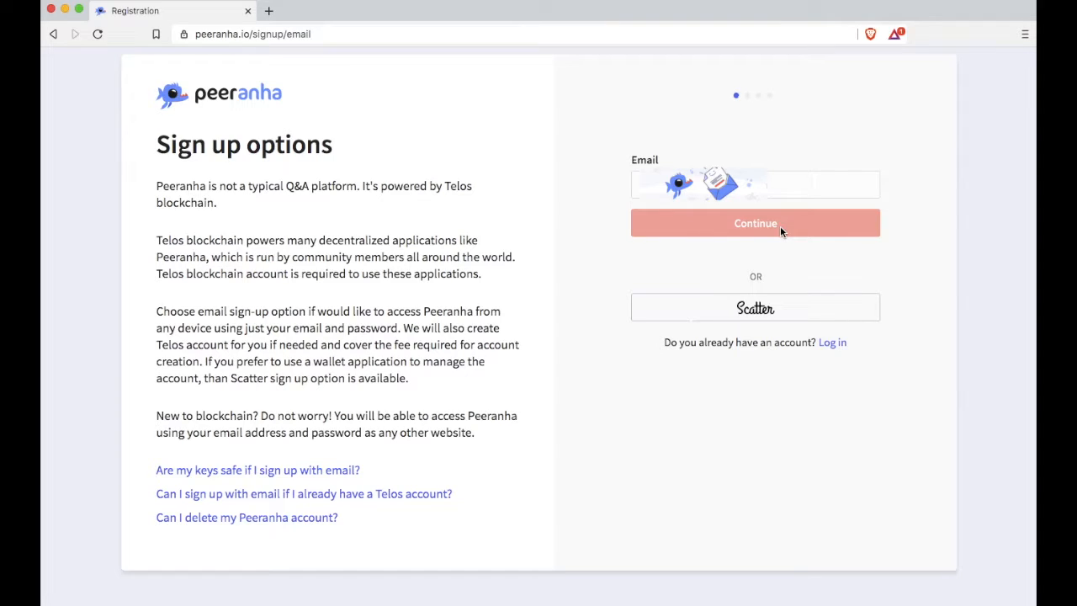
# Enter the emailed verification code and submit it for verification
pyautogui.click(755, 222)
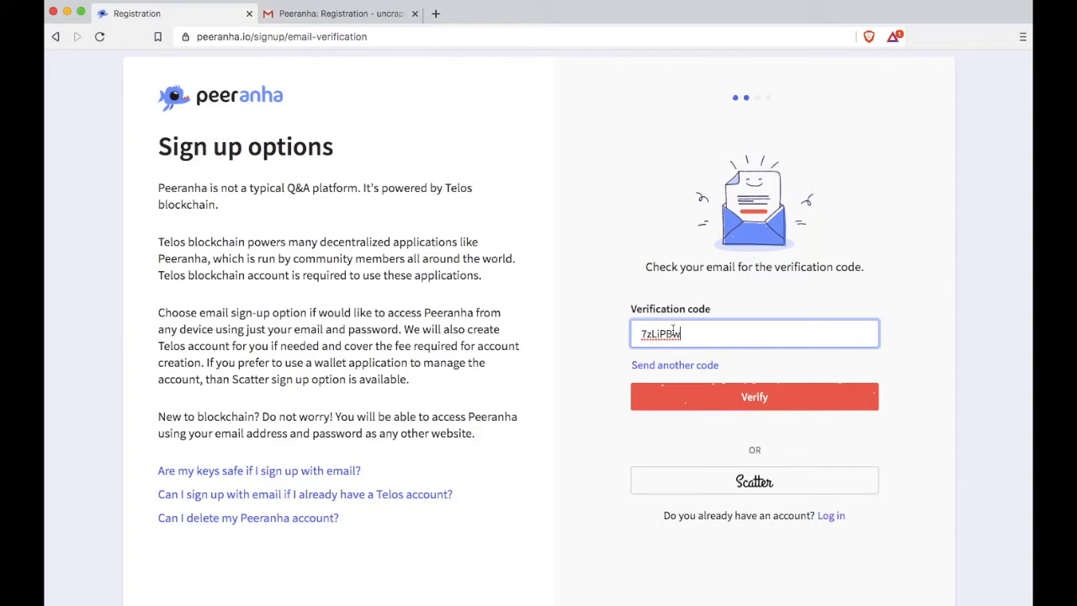
pyautogui.click(753, 396)
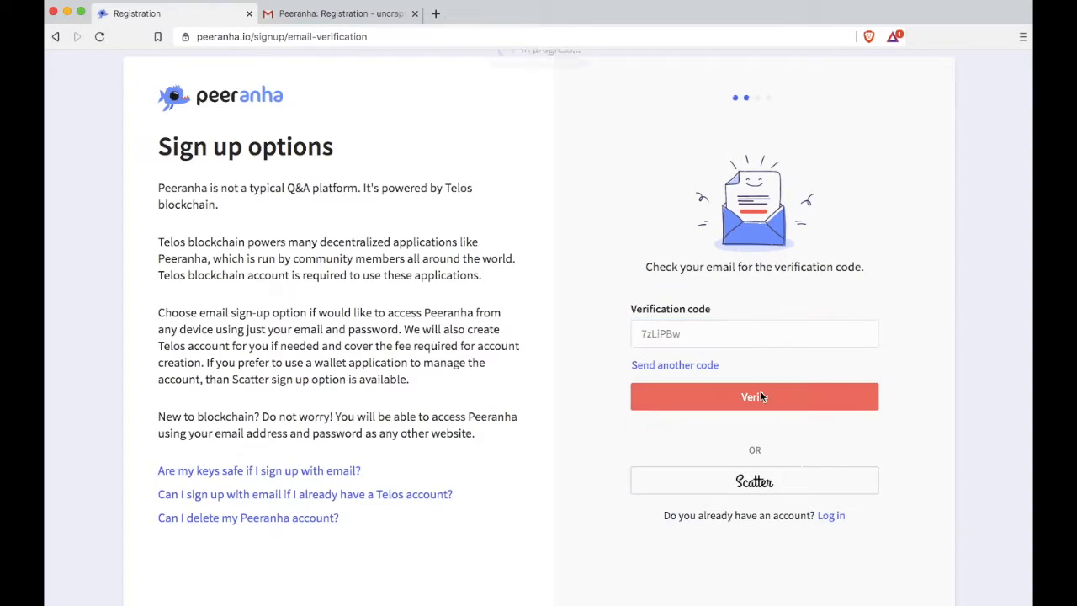
pyautogui.click(754, 396)
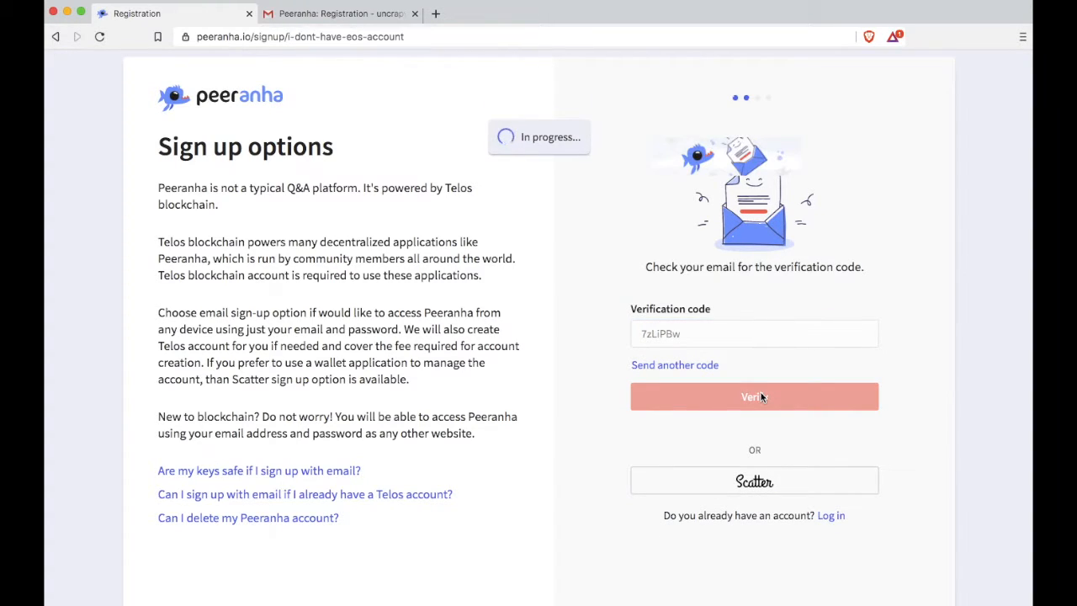
# Complete verification, note the generated master key, and focus the Password field
pyautogui.click(754, 396)
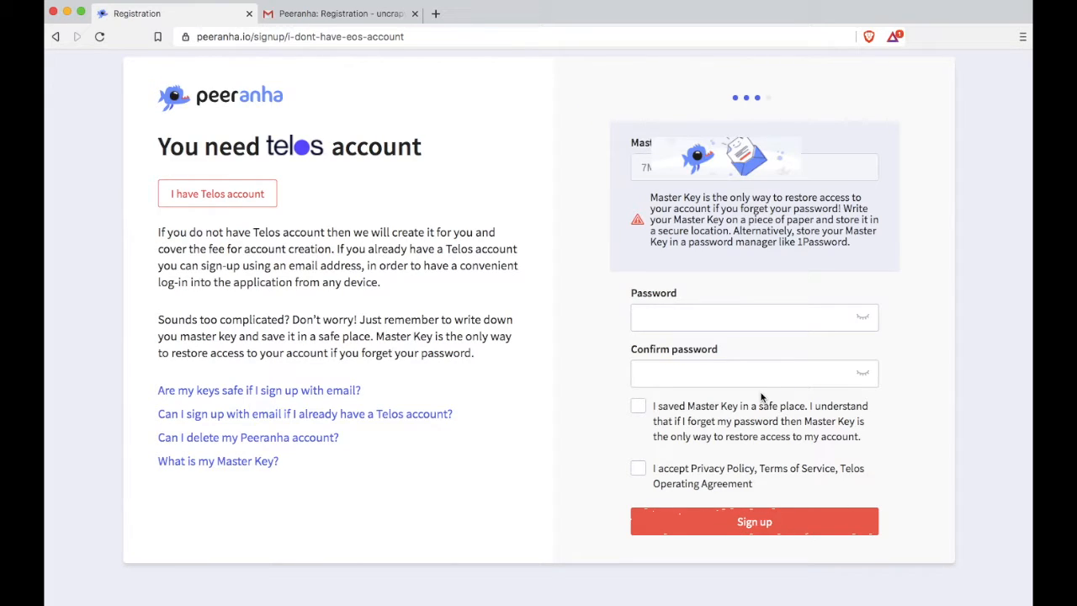
pyautogui.moveTo(831, 232)
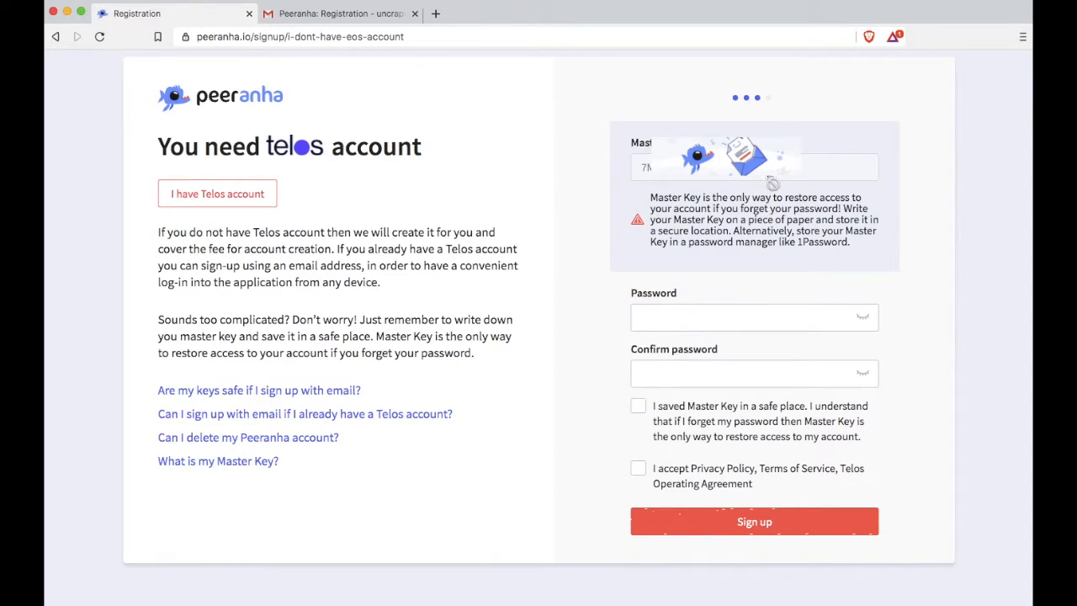
pyautogui.moveTo(748, 183)
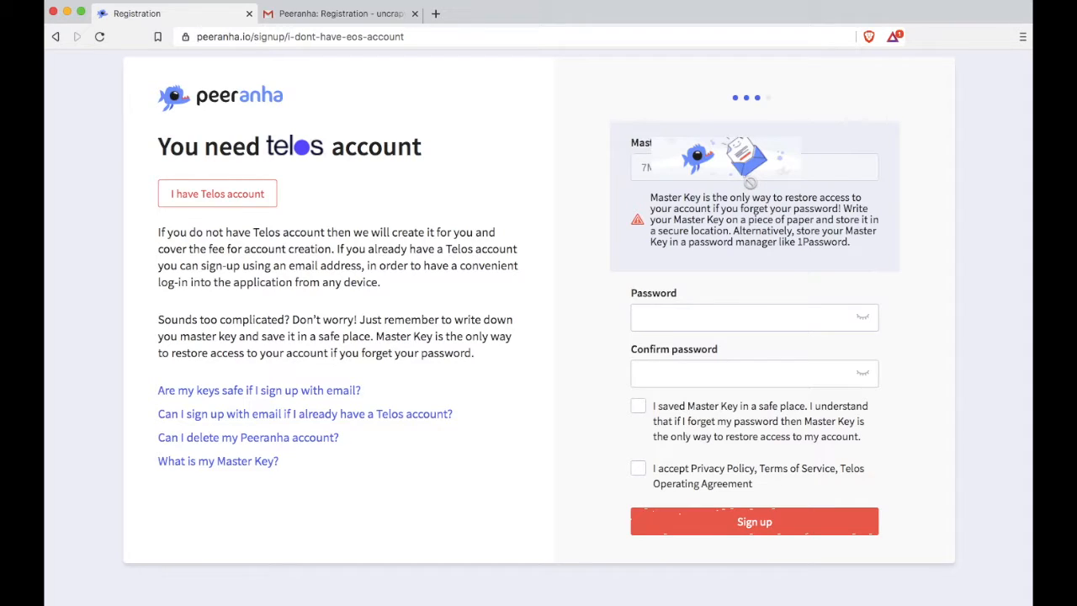
pyautogui.moveTo(736, 183)
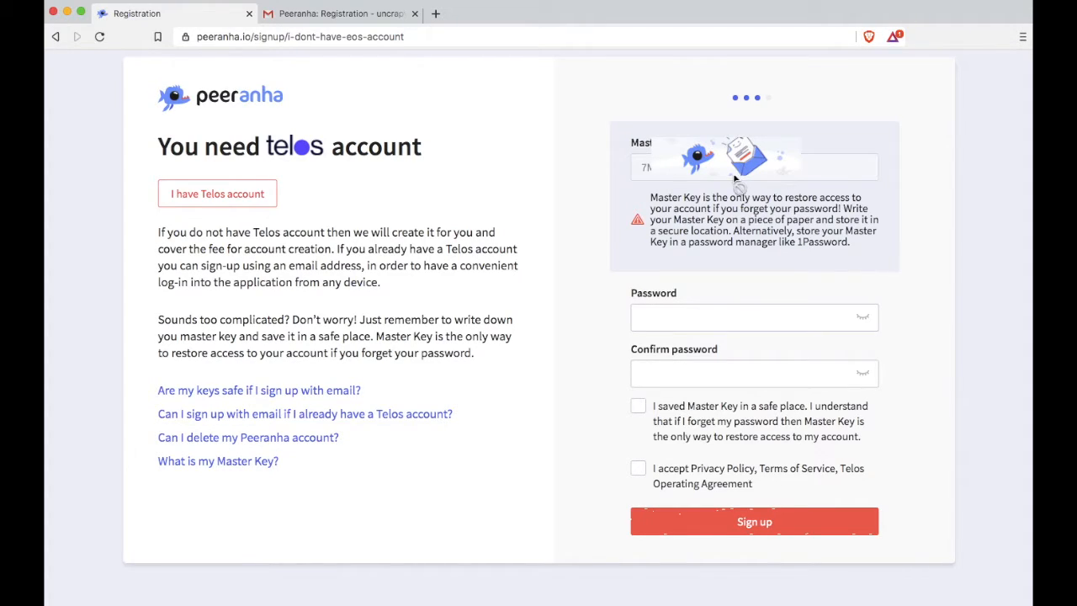
pyautogui.moveTo(816, 257)
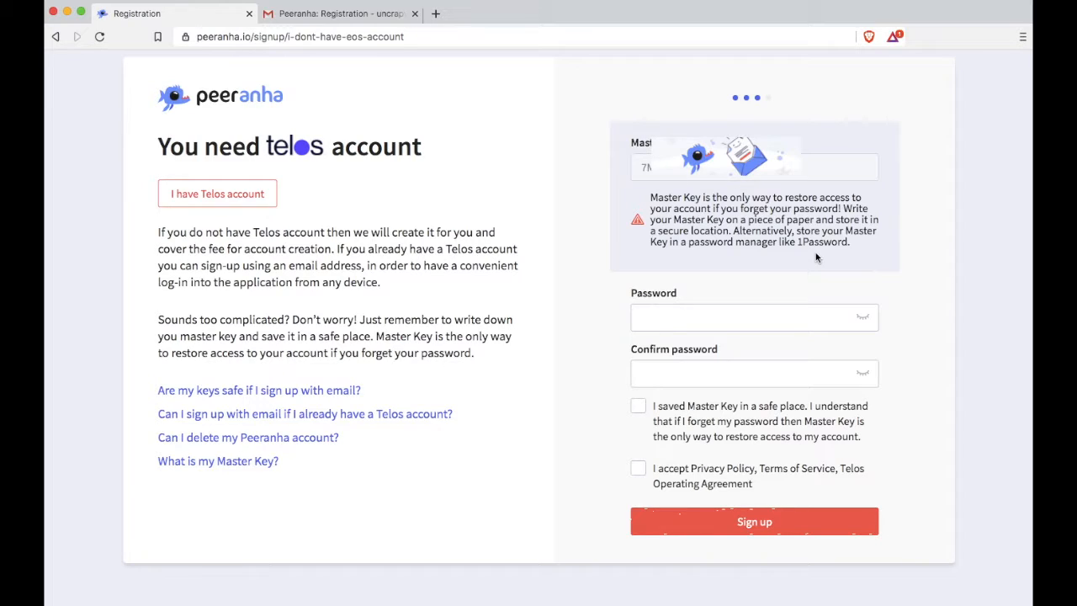
pyautogui.click(754, 521)
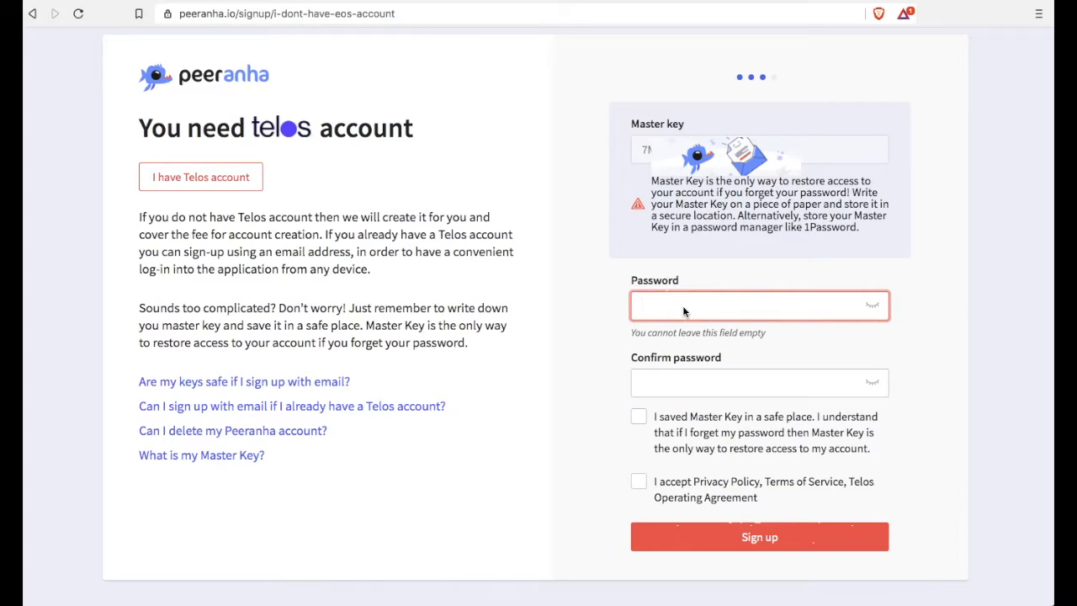
# Enter and confirm the password, tick the master-key and privacy agreements, and submit sign-up
pyautogui.write('••••')
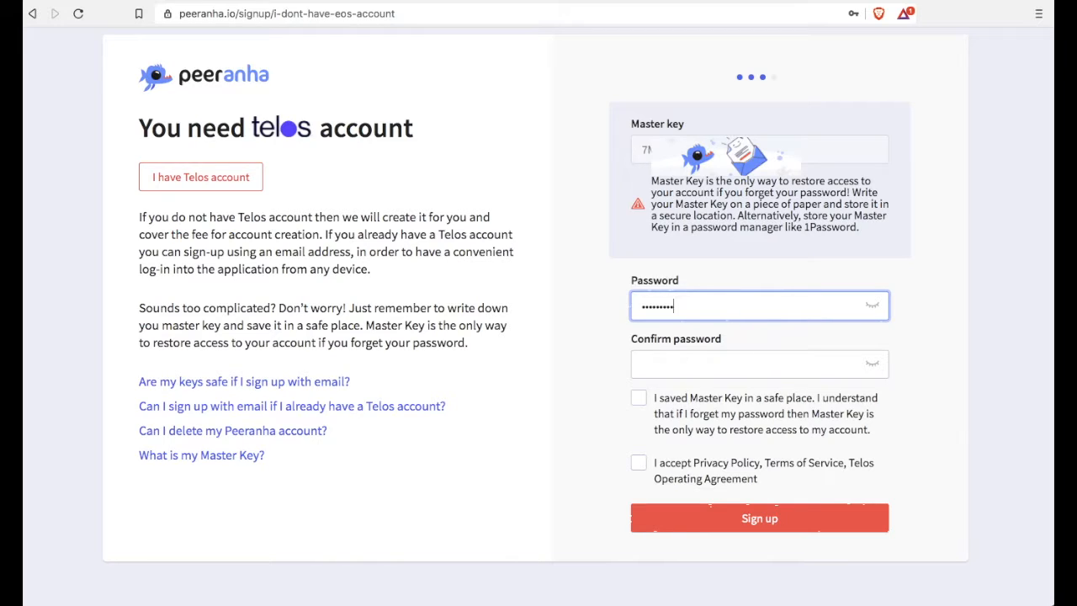
pyautogui.click(757, 364)
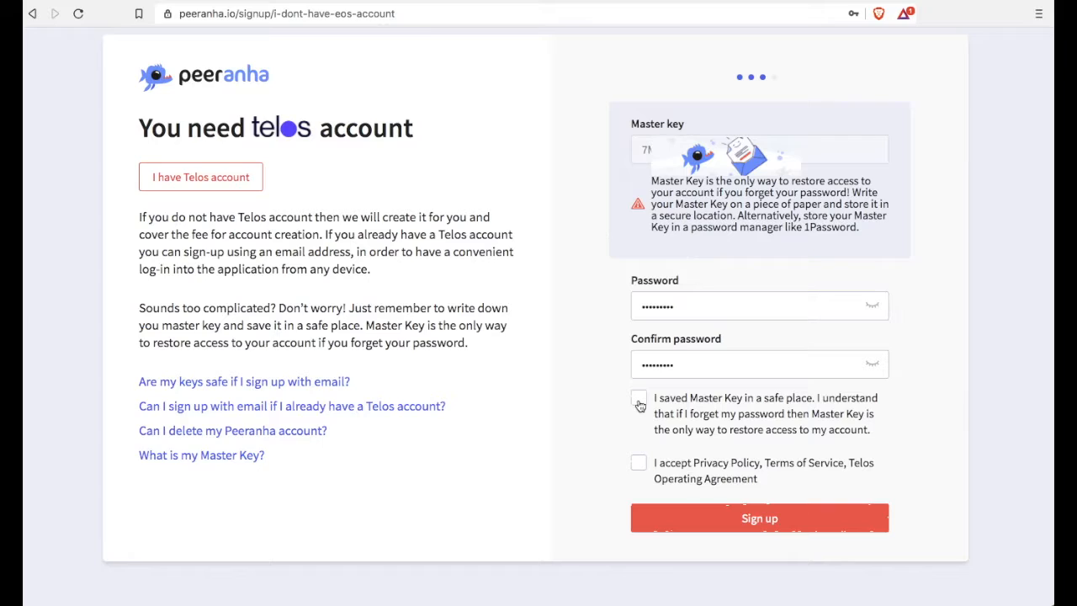
pyautogui.click(638, 398)
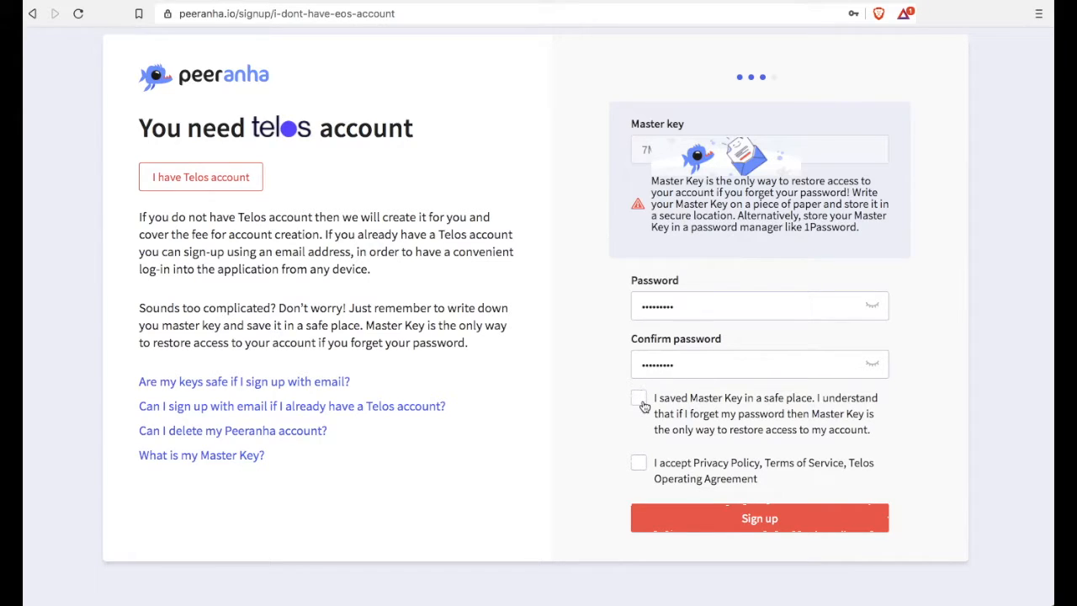
pyautogui.moveTo(639, 465)
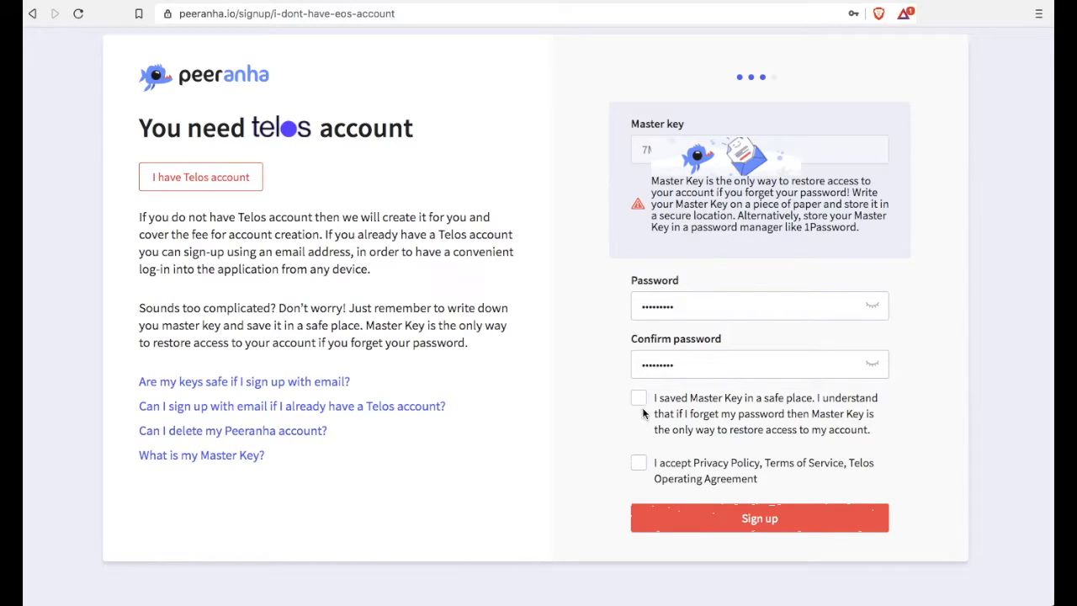
pyautogui.click(639, 397)
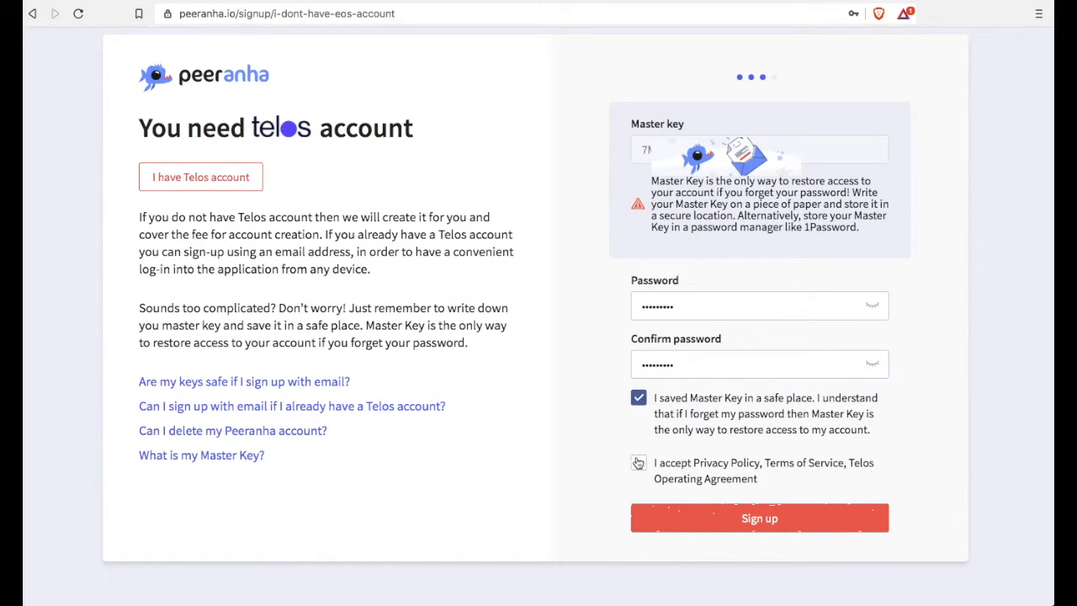
pyautogui.click(638, 462)
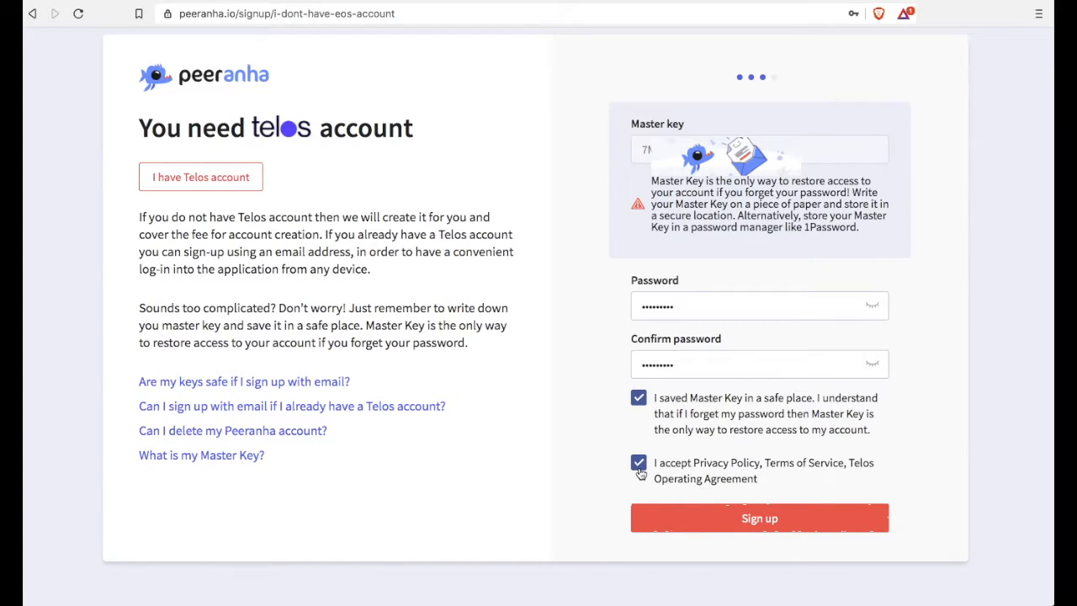
pyautogui.click(758, 517)
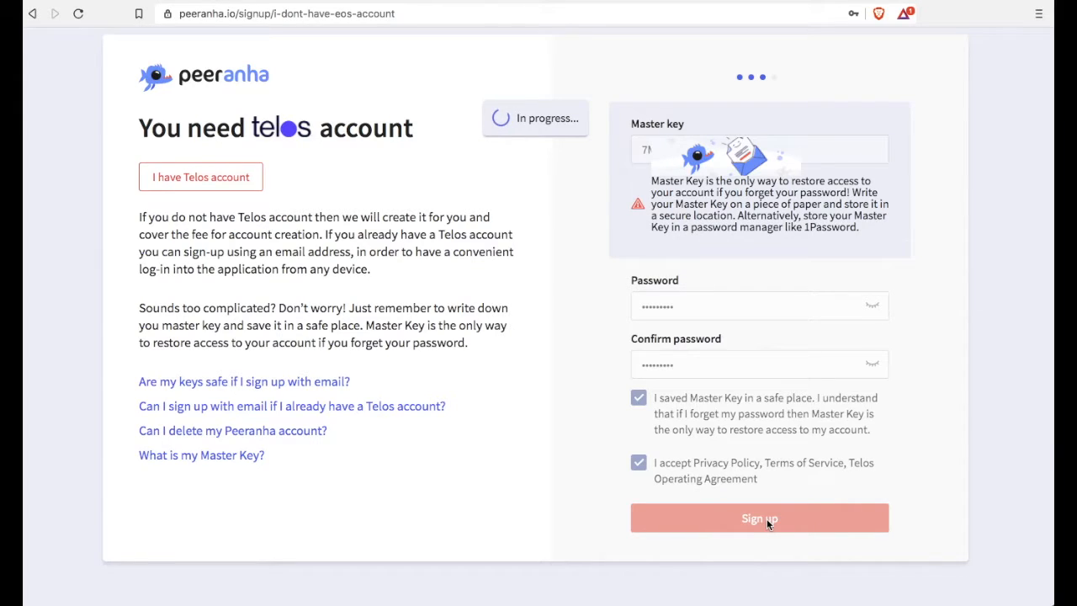
# Save the display name 'stella' to finish registering the account
pyautogui.click(758, 518)
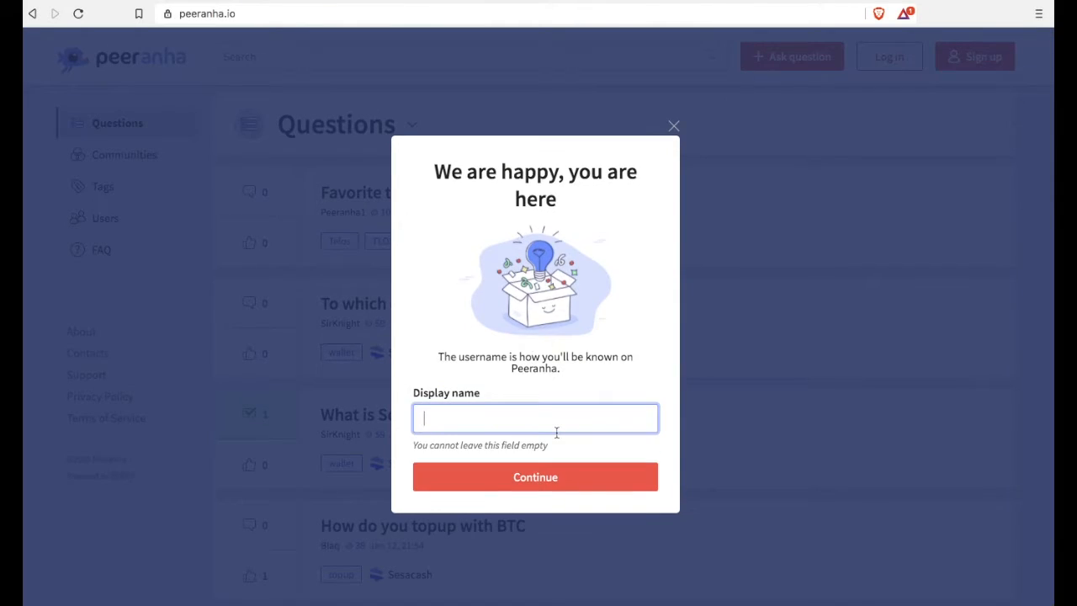
pyautogui.write('stella')
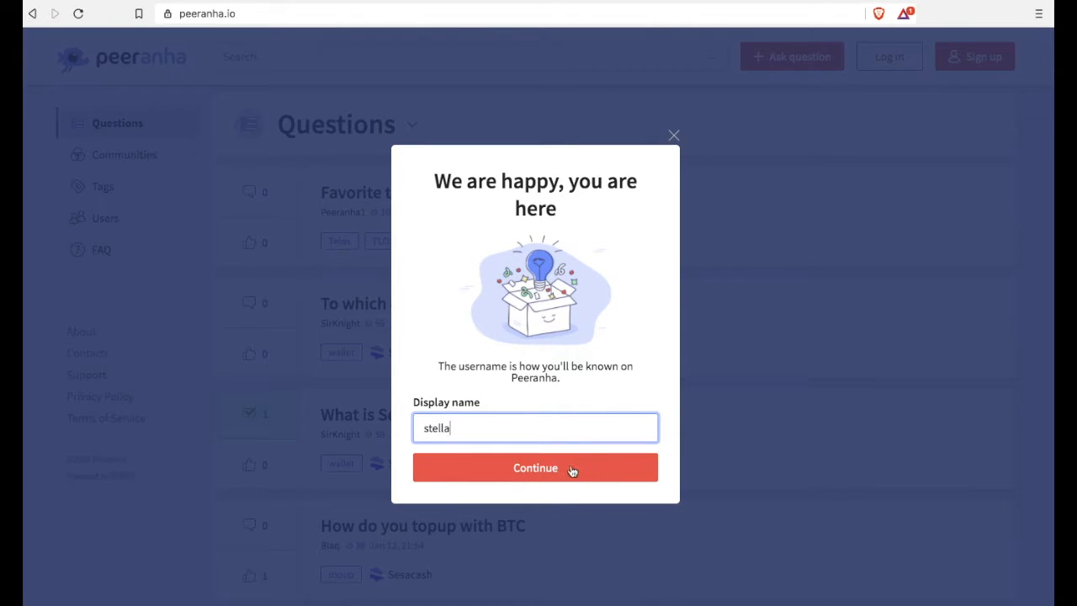
pyautogui.click(535, 466)
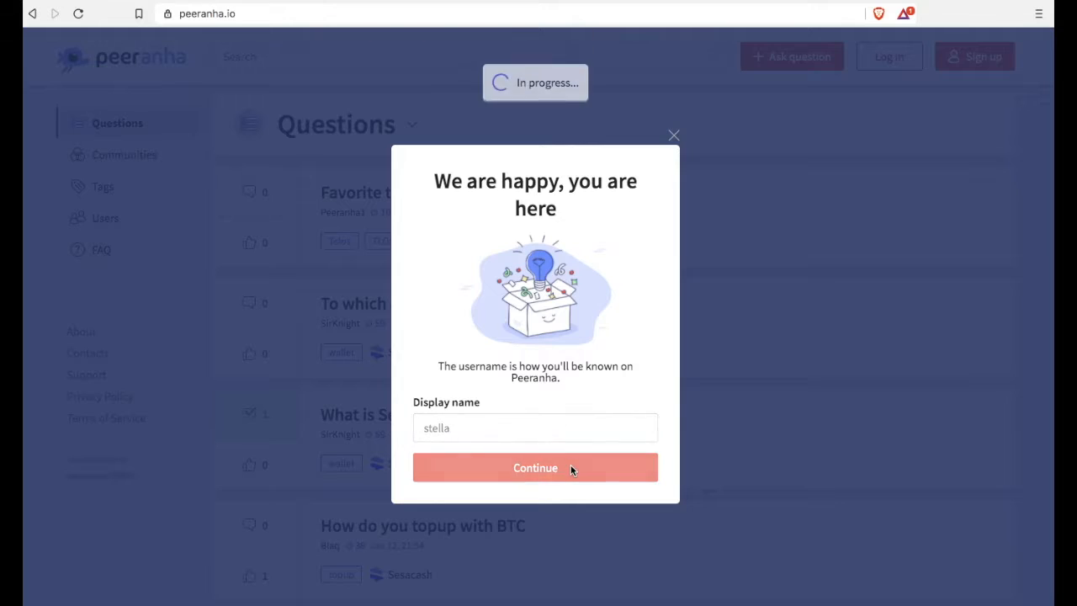
pyautogui.click(535, 467)
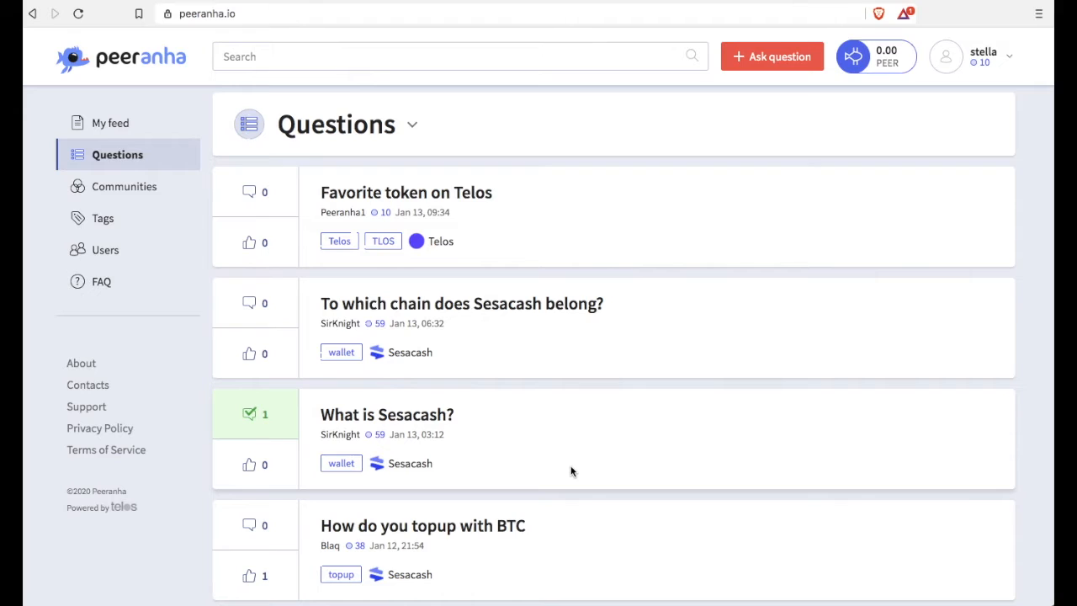
pyautogui.click(946, 56)
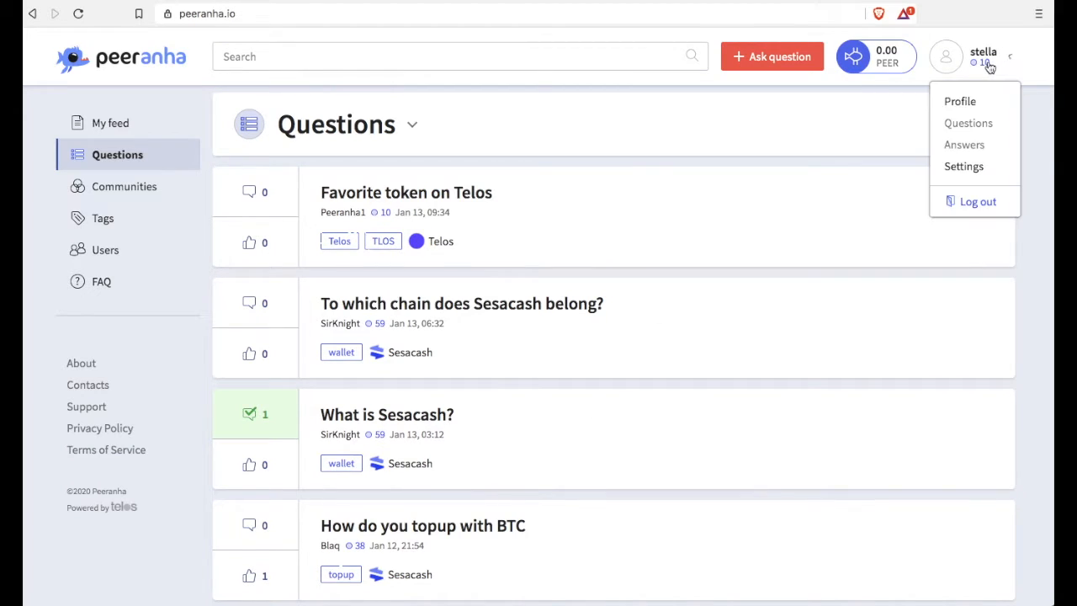
# Upload the cropped cat image as stella's avatar, save the profile, and return to Questions
pyautogui.click(959, 101)
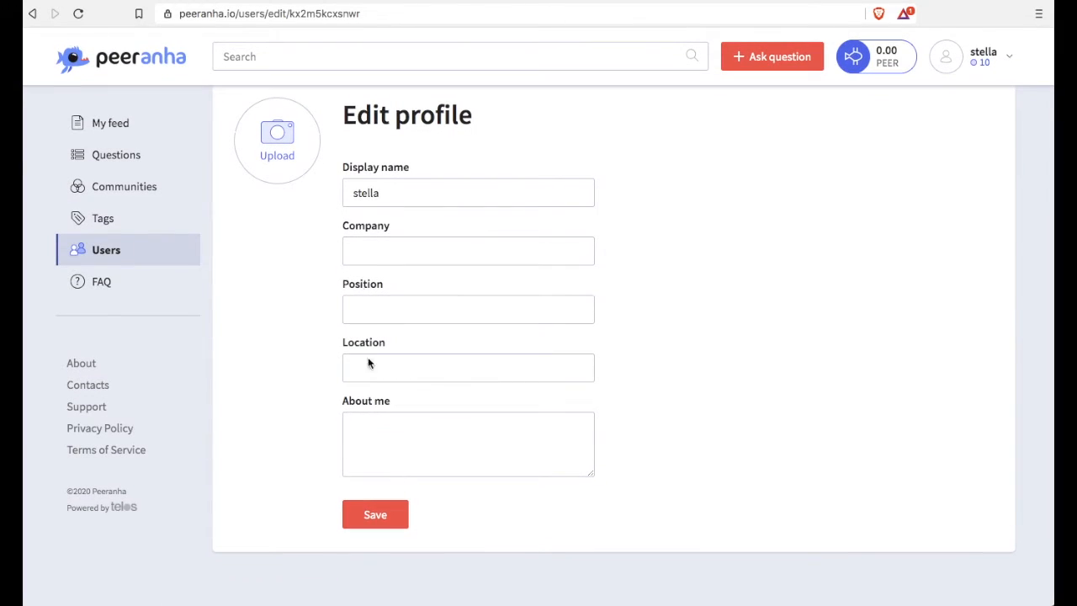
pyautogui.click(277, 140)
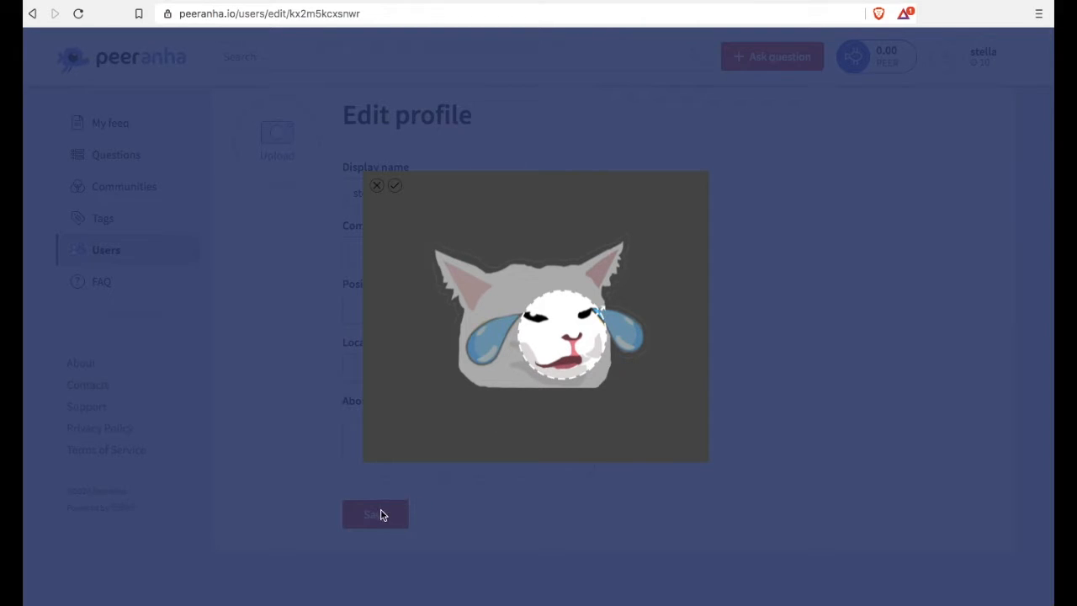
pyautogui.click(395, 185)
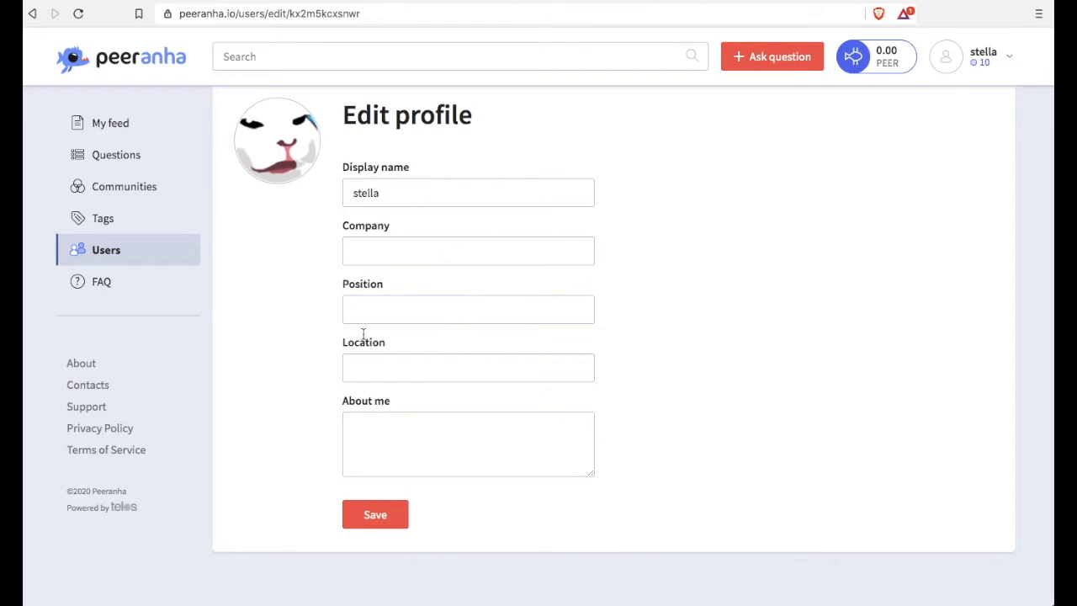
pyautogui.click(374, 514)
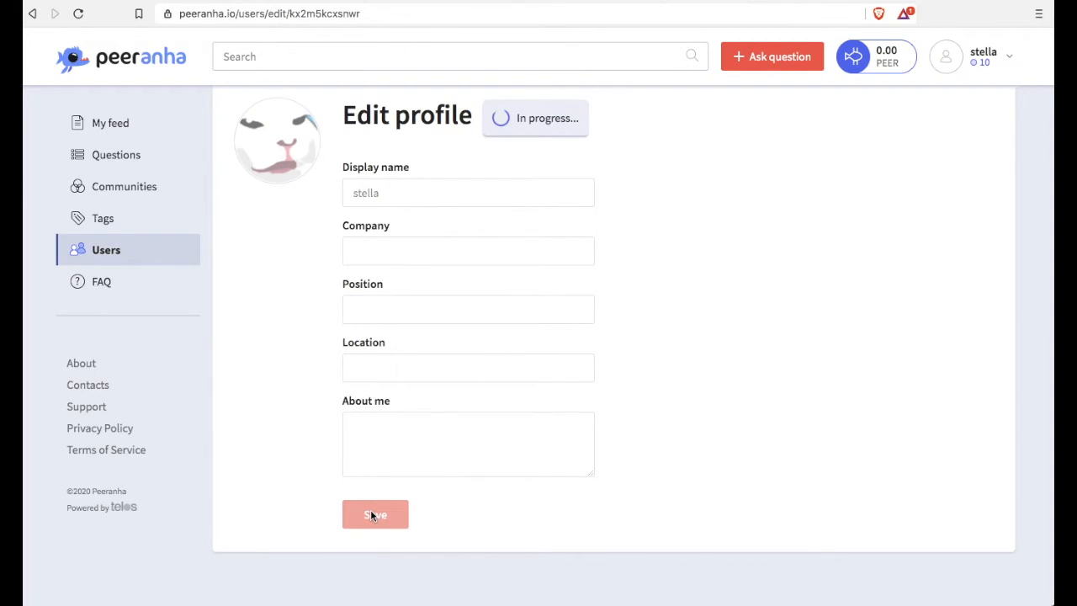
pyautogui.click(376, 514)
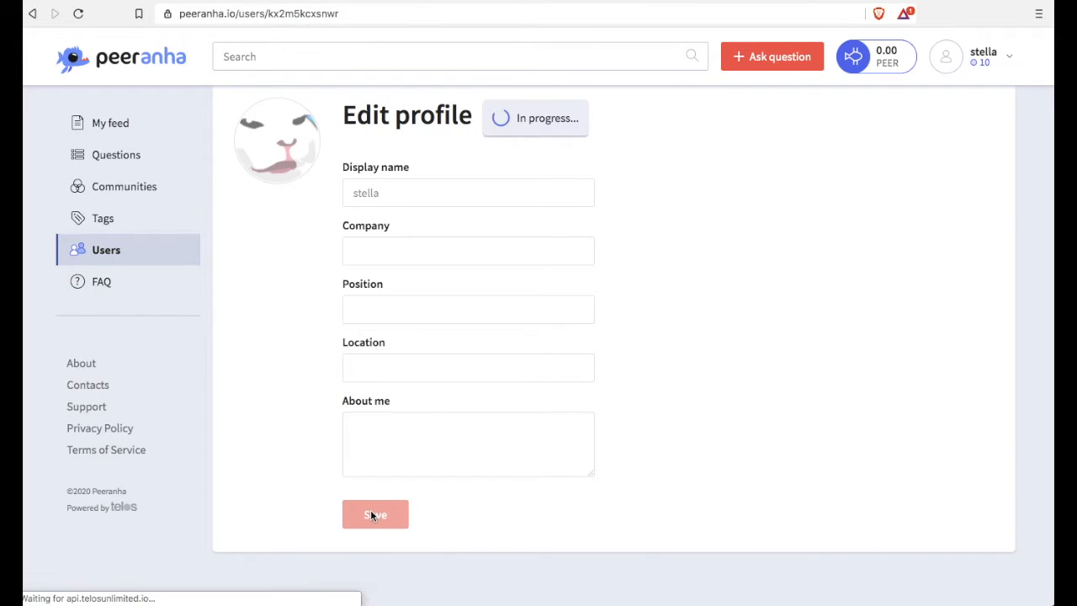
pyautogui.click(375, 514)
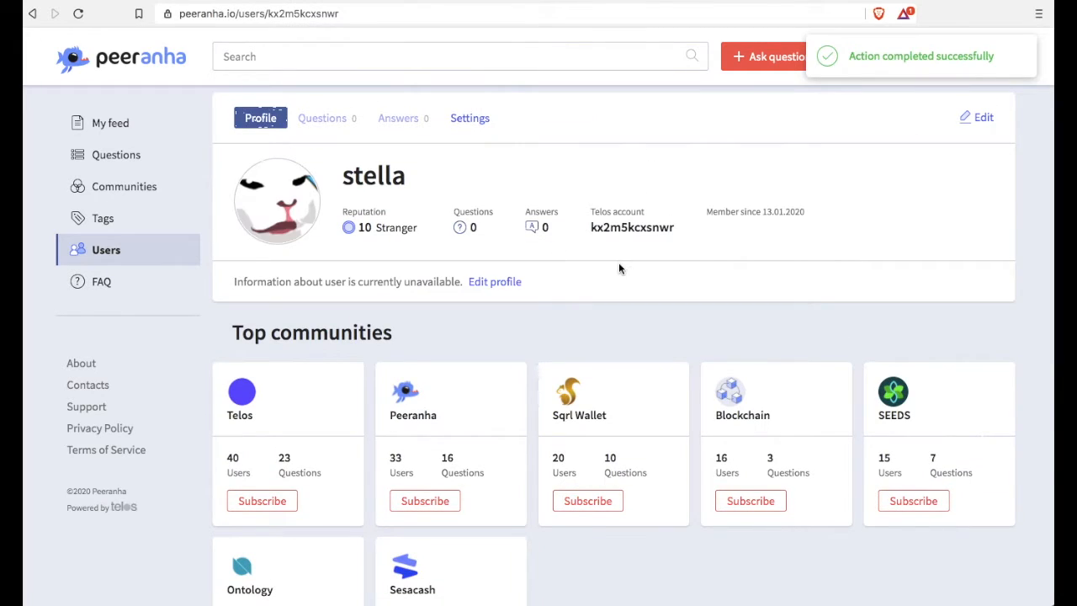
pyautogui.click(115, 154)
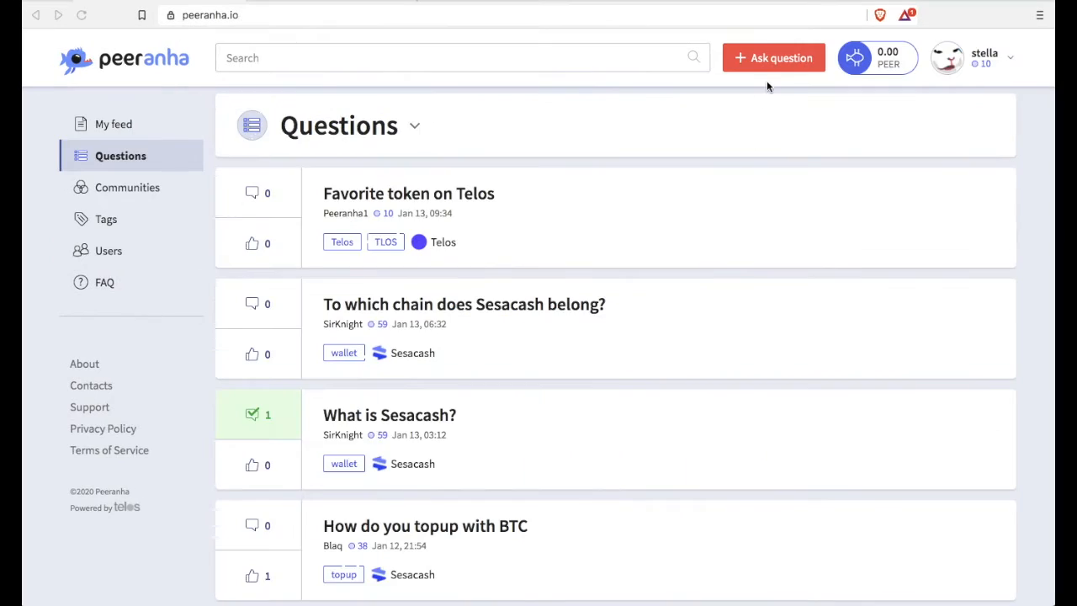
pyautogui.click(773, 57)
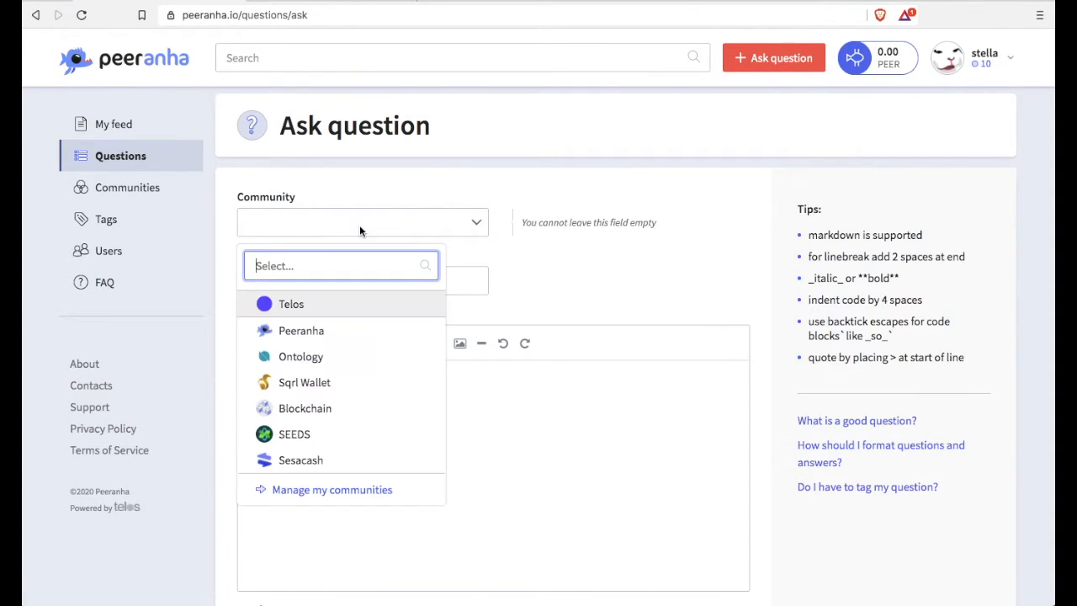
# Put the question in the Telos community and title it 'What Crypto Vlogger Would You Like To See'
pyautogui.click(291, 304)
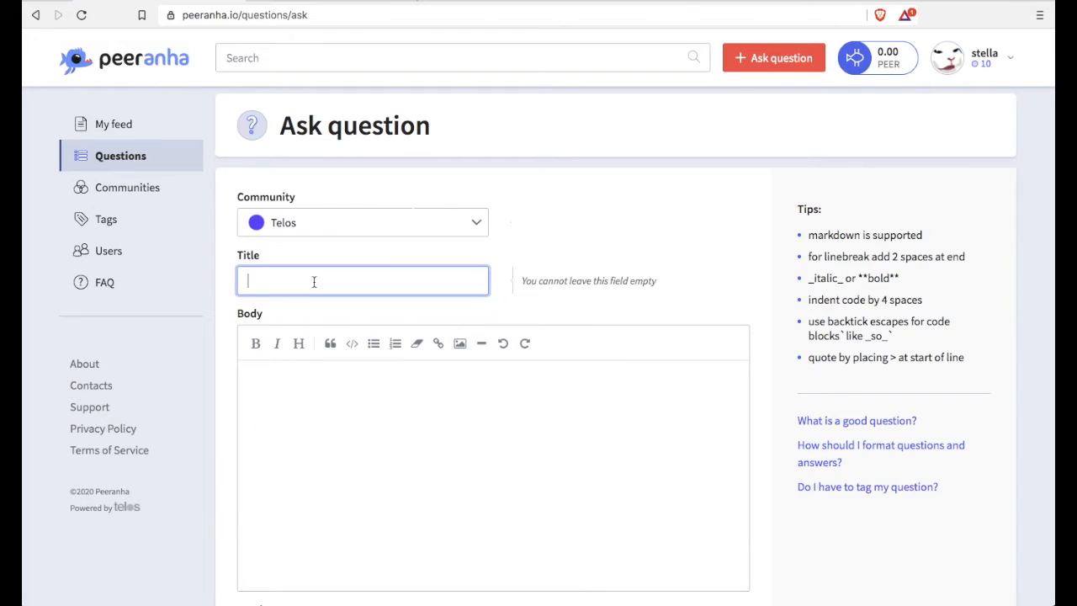
pyautogui.write('What Crypto')
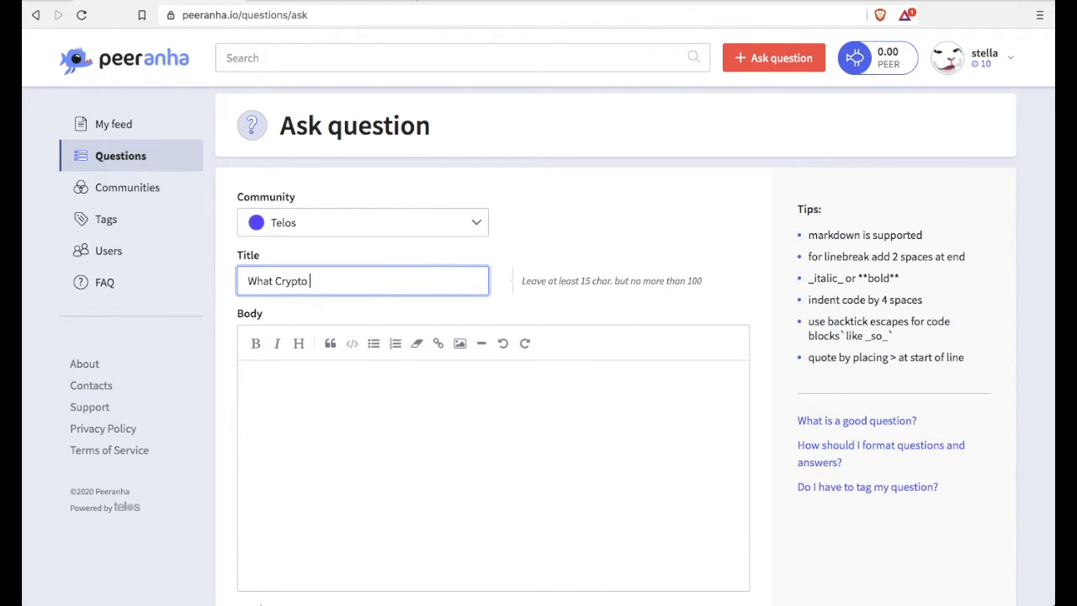
pyautogui.write('Vlogger Would Y')
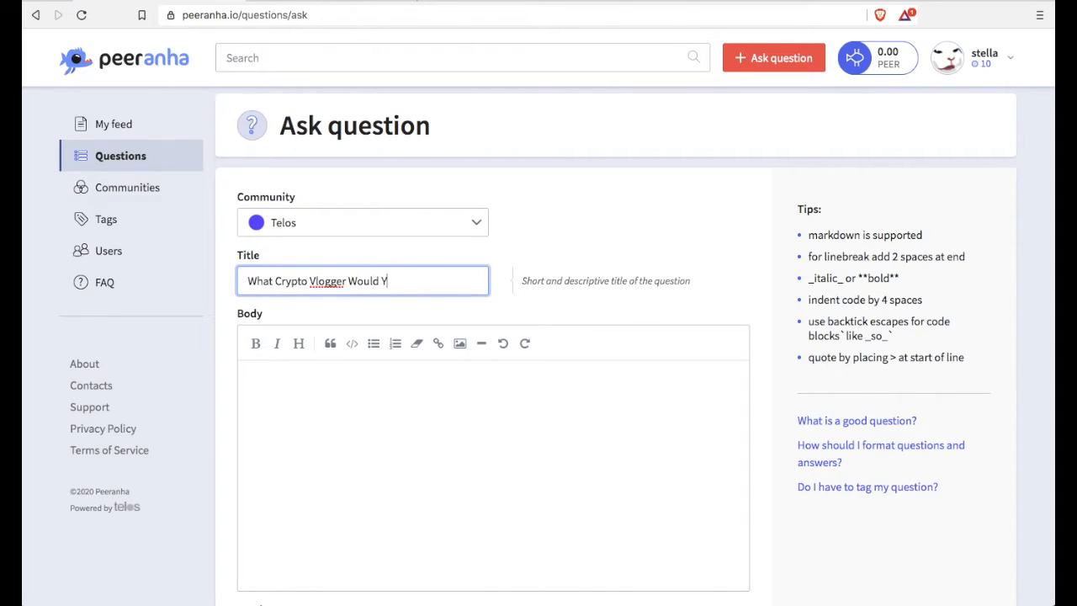
pyautogui.write('ou Want To')
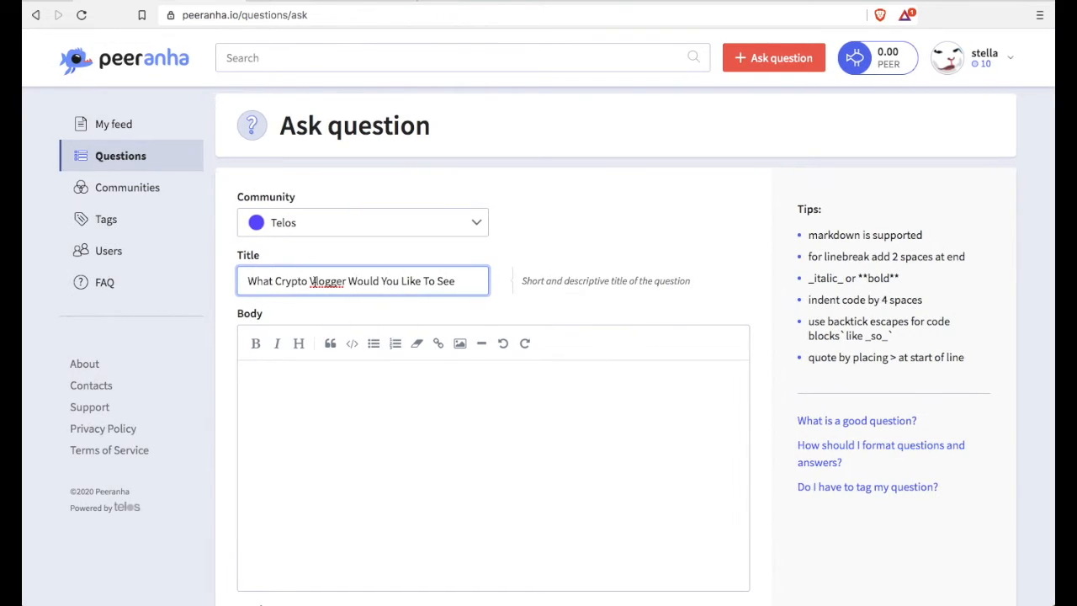
# Write the body asking which crypto vlogger on YouTube or elsewhere should review Telos
pyautogui.write('Th')
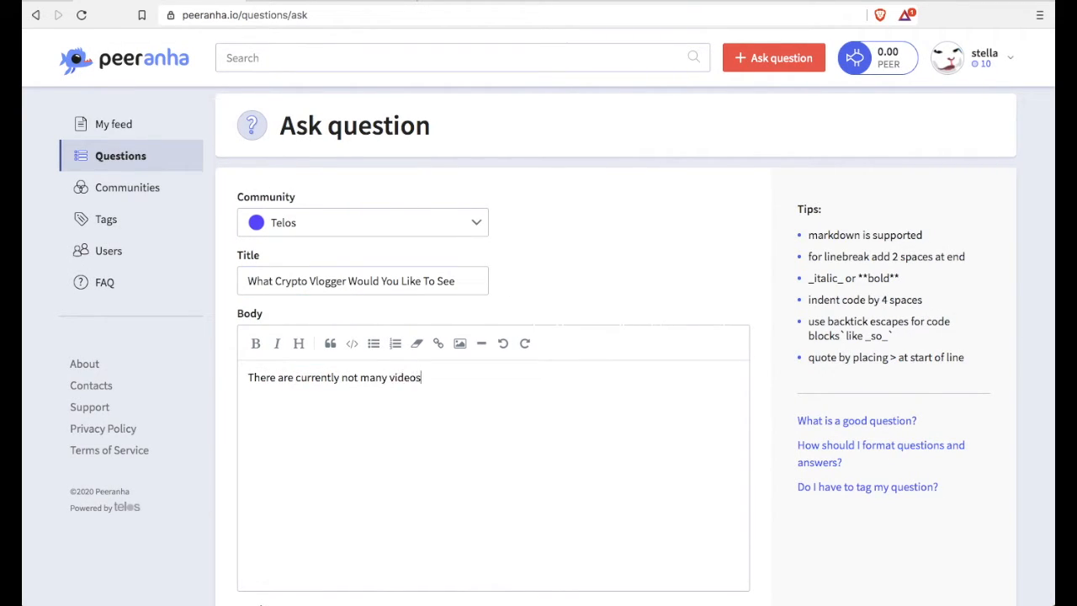
pyautogui.write('on YouTube or anywhere else about Telos. So, which c')
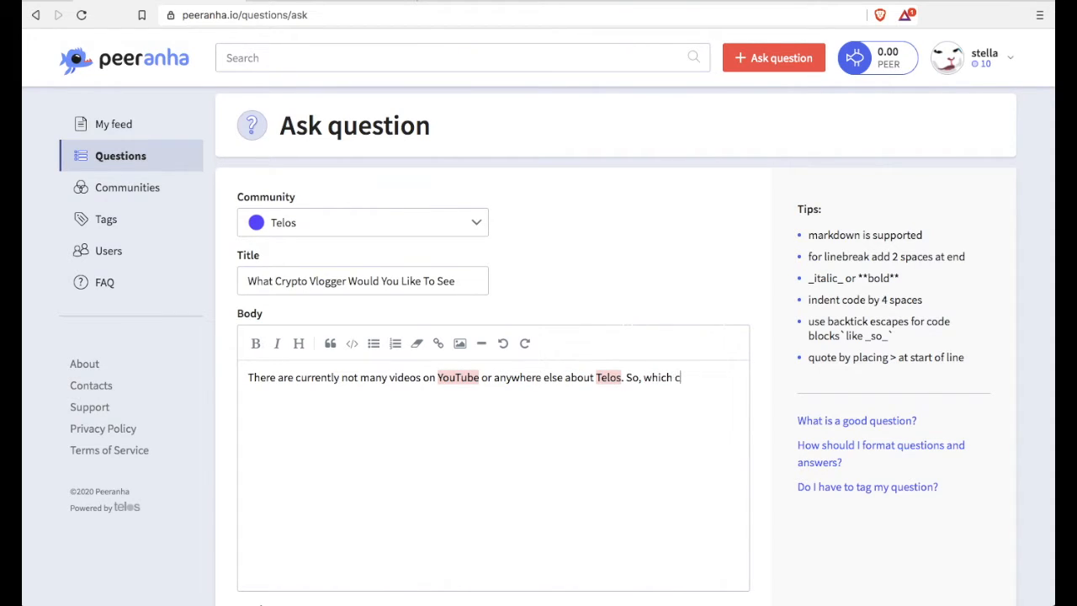
pyautogui.write('rypto vlogger would you like to')
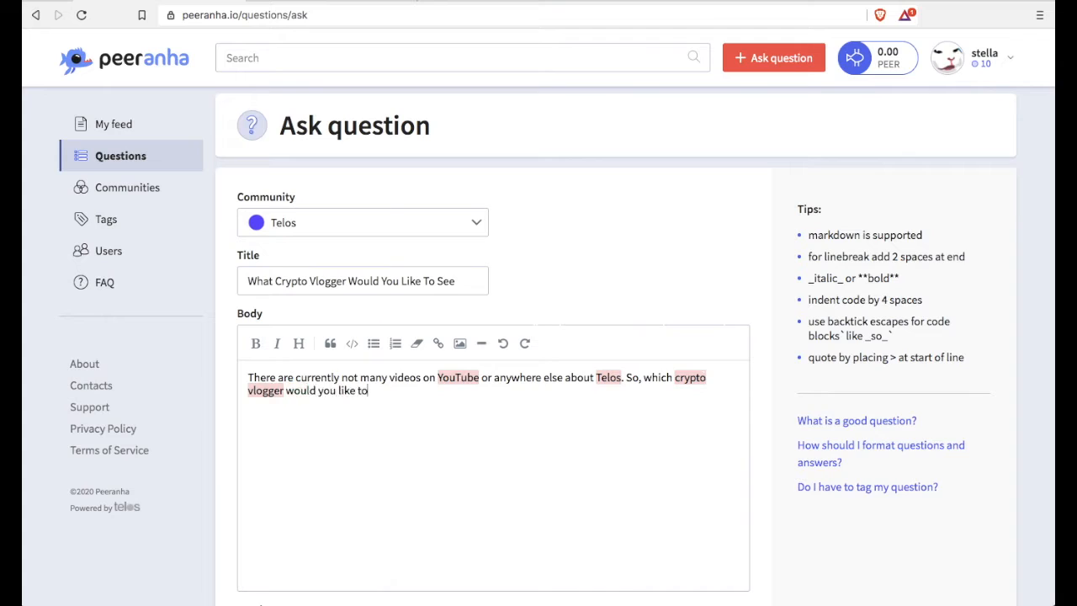
pyautogui.write('see do a review of Telos?')
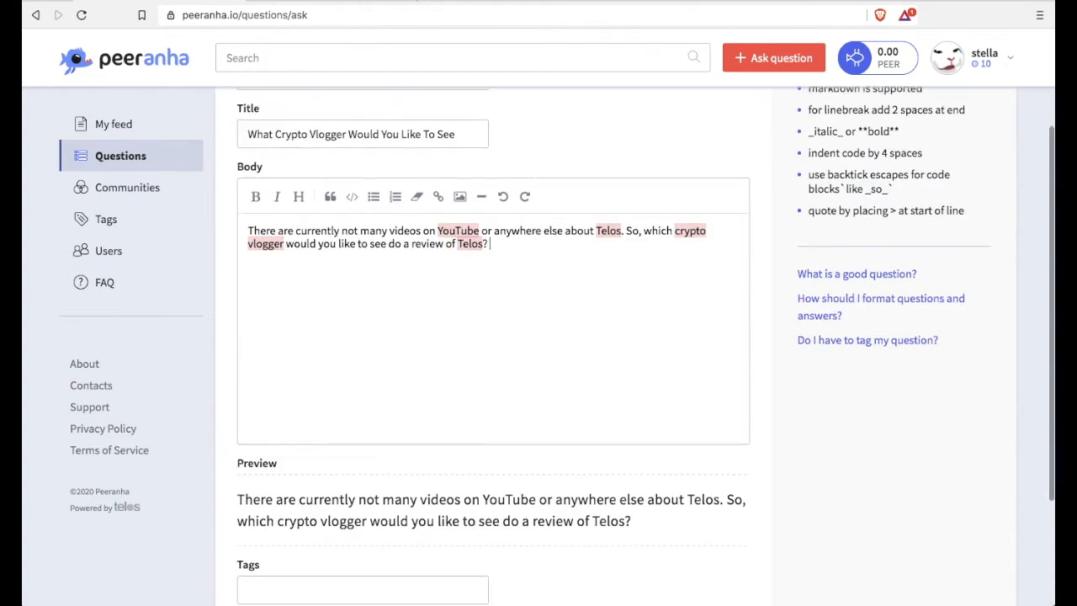
# Tag the question with Telos and publish it
pyautogui.scroll(-3)
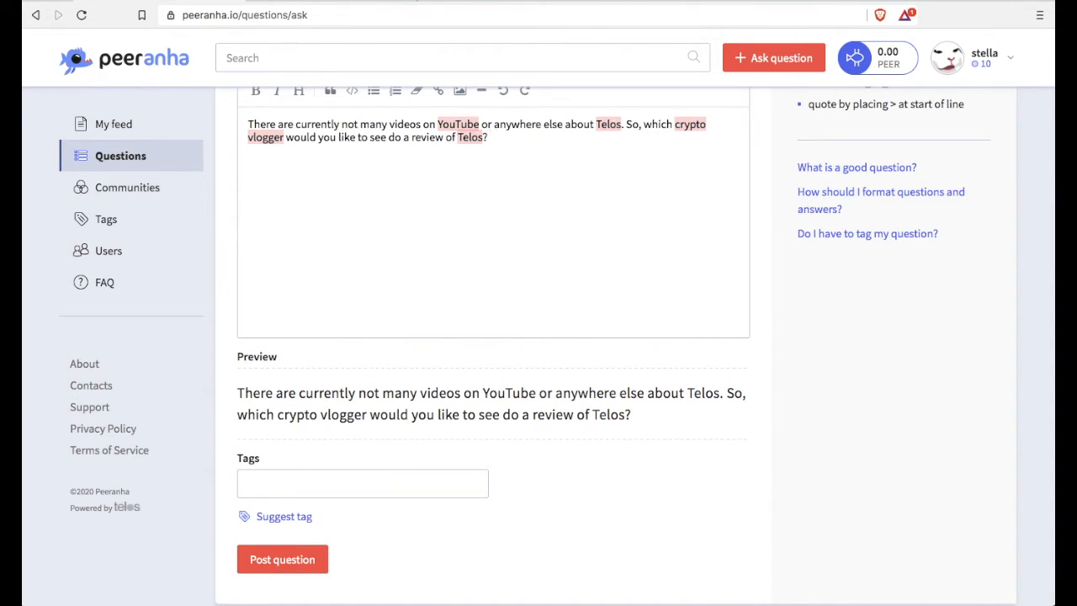
pyautogui.click(362, 483)
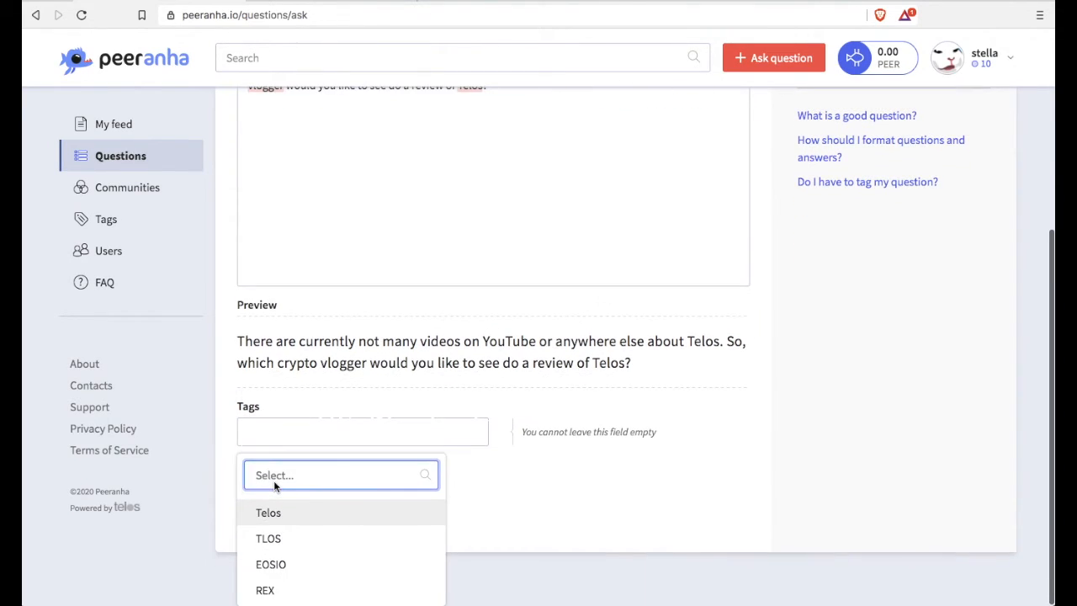
pyautogui.click(267, 512)
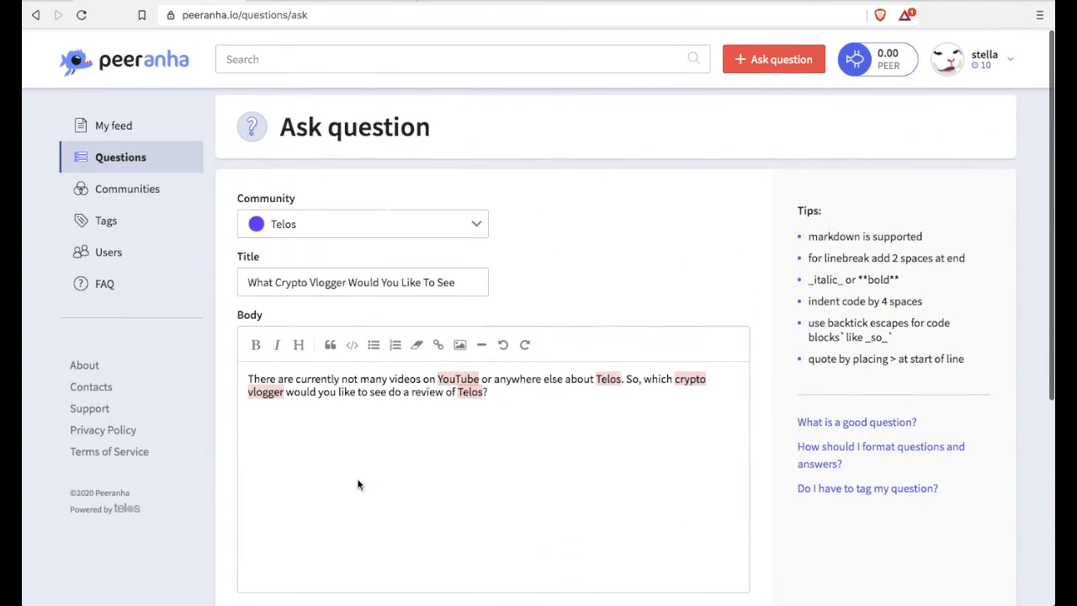
pyautogui.scroll(-3)
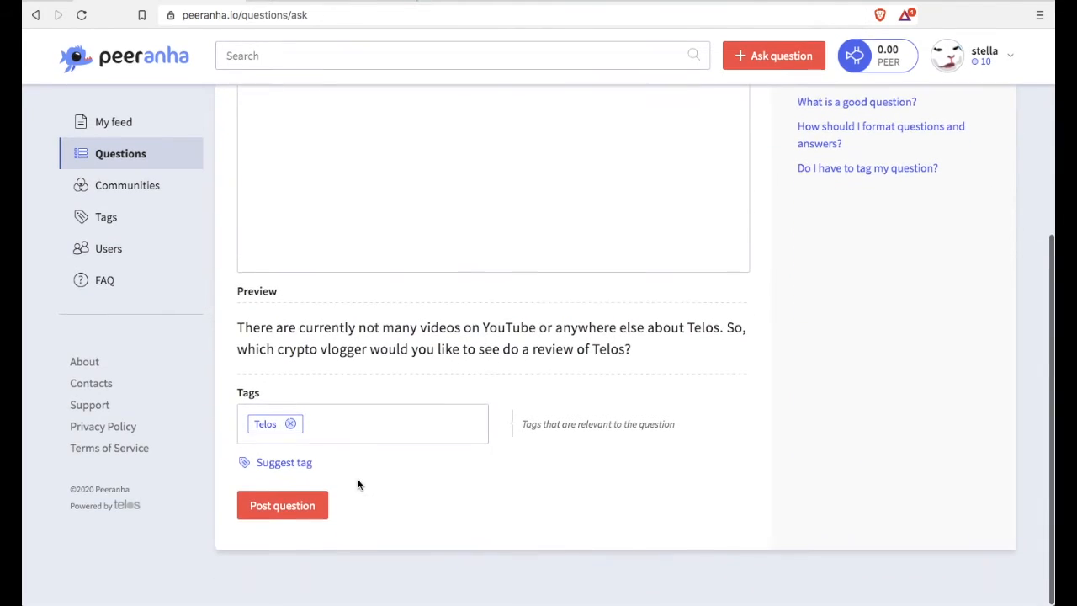
pyautogui.click(282, 505)
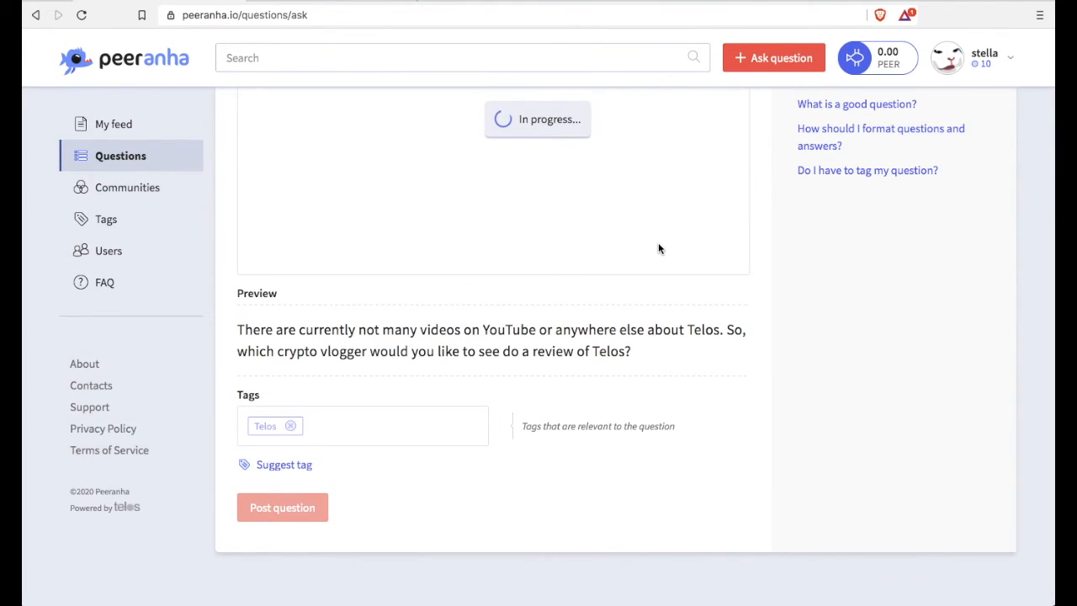
pyautogui.moveTo(800, 314)
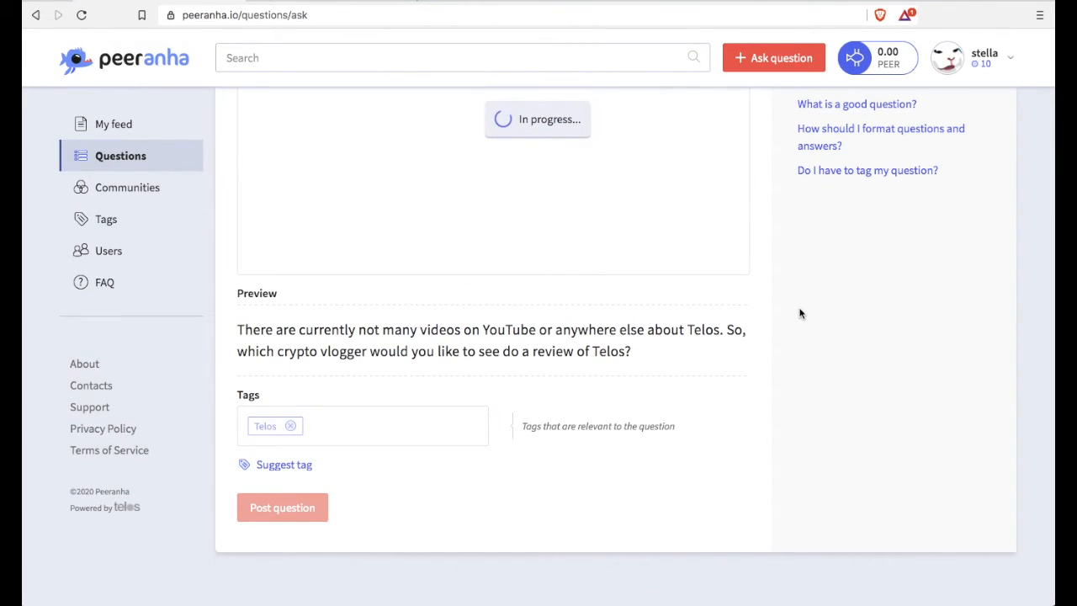
pyautogui.click(282, 507)
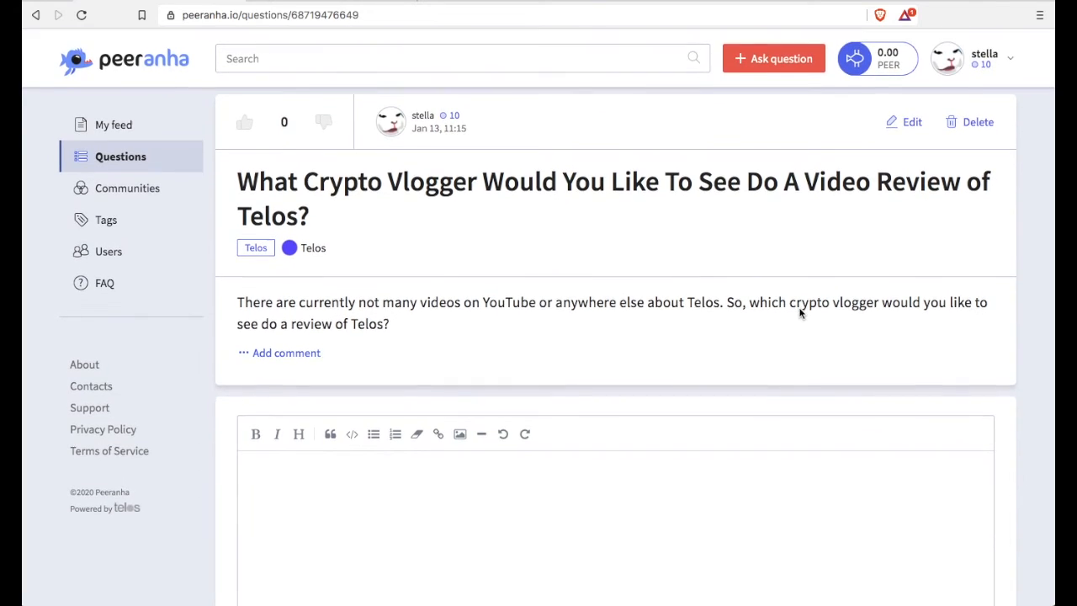
# Open the Wallet page from the PEER balance dropdown in the header
pyautogui.click(877, 58)
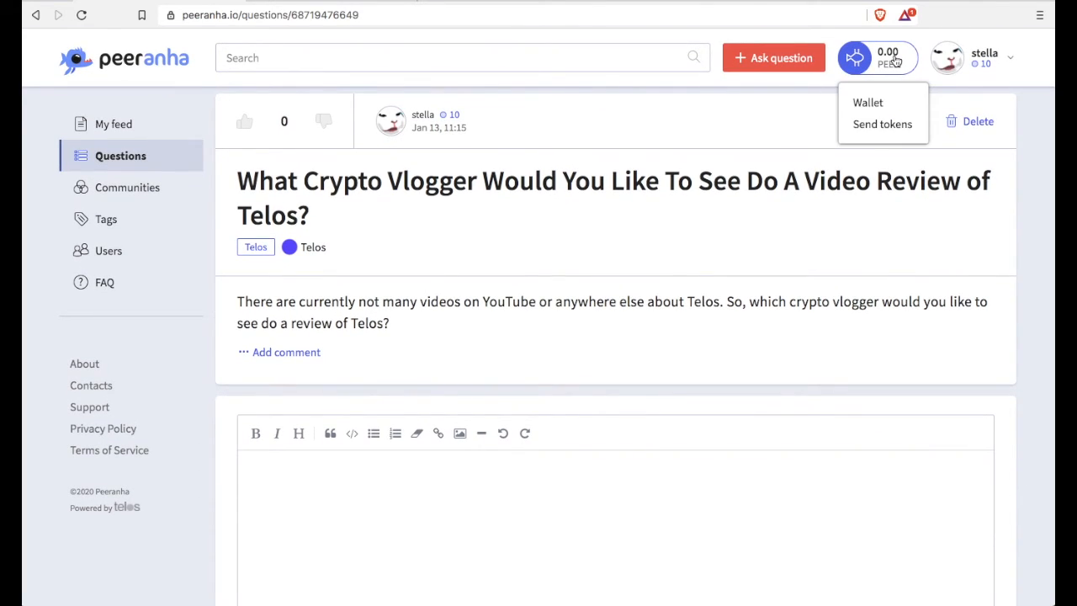
pyautogui.click(868, 101)
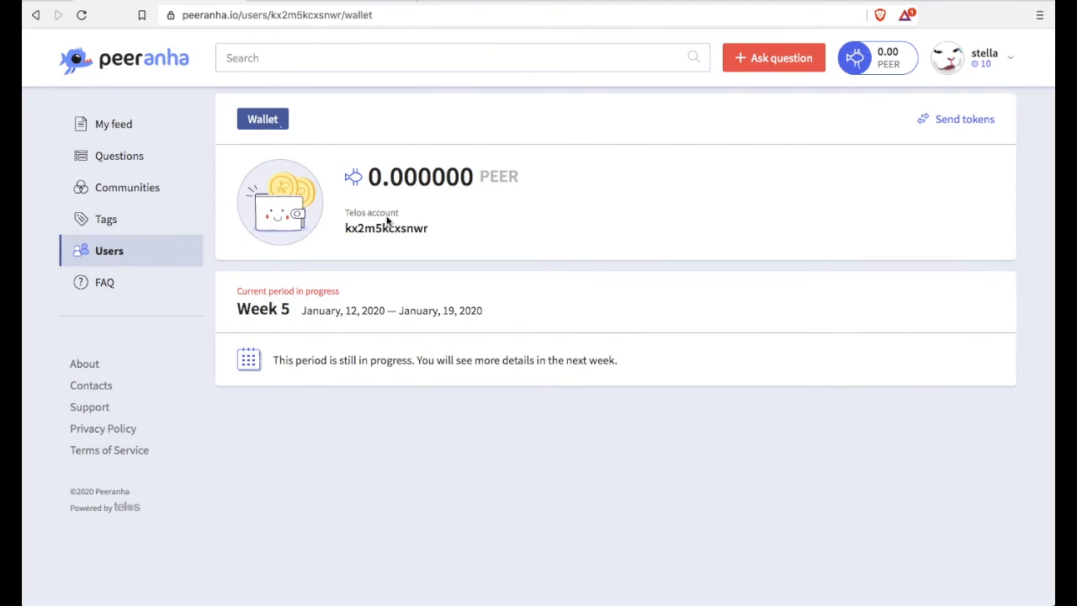
pyautogui.moveTo(425, 238)
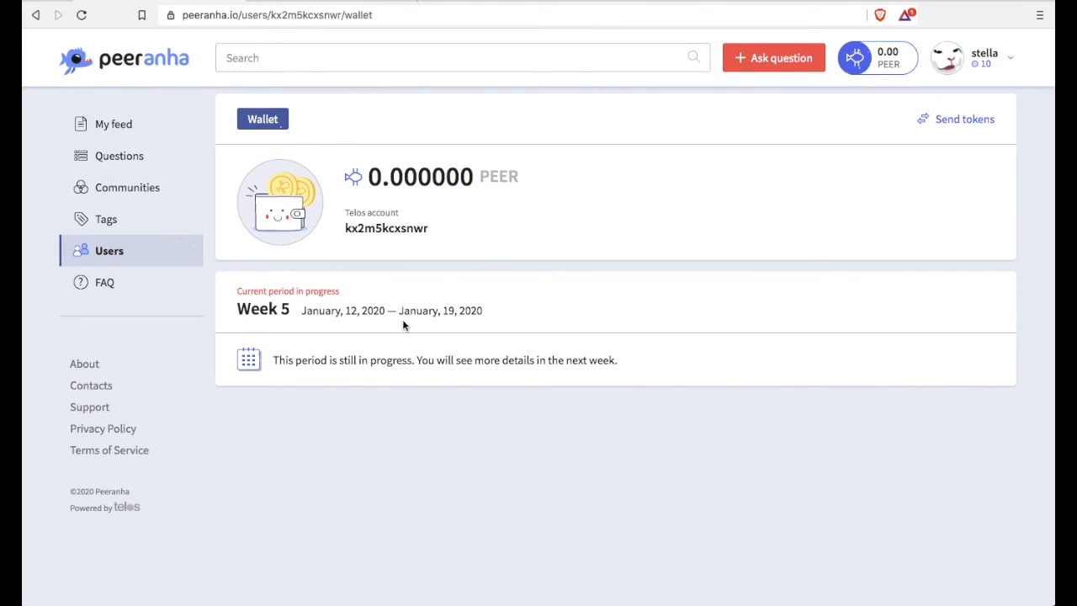
pyautogui.moveTo(586, 365)
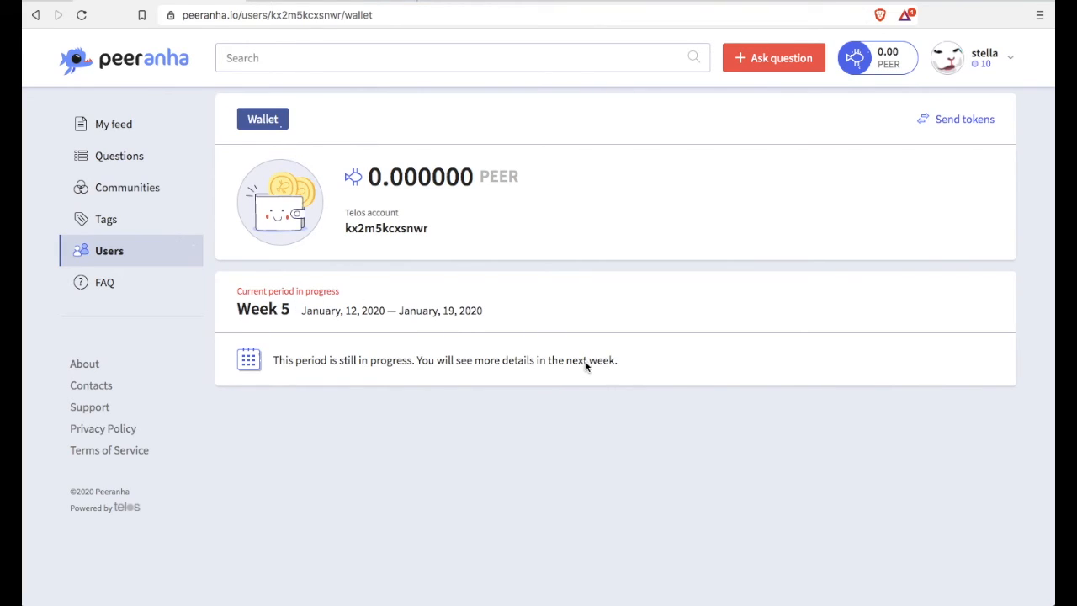
pyautogui.moveTo(959, 123)
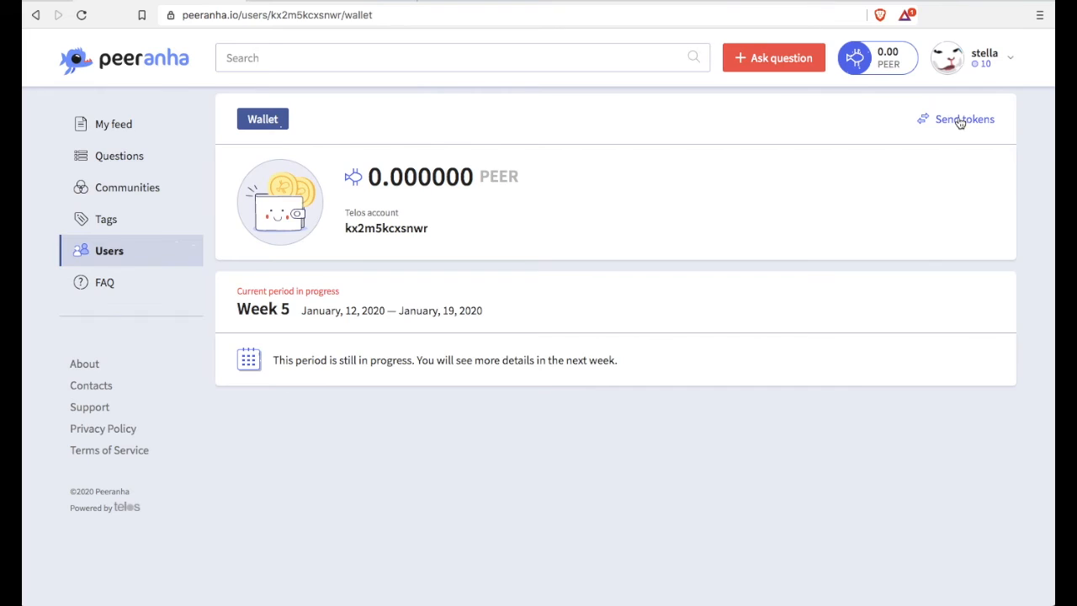
pyautogui.moveTo(114, 124)
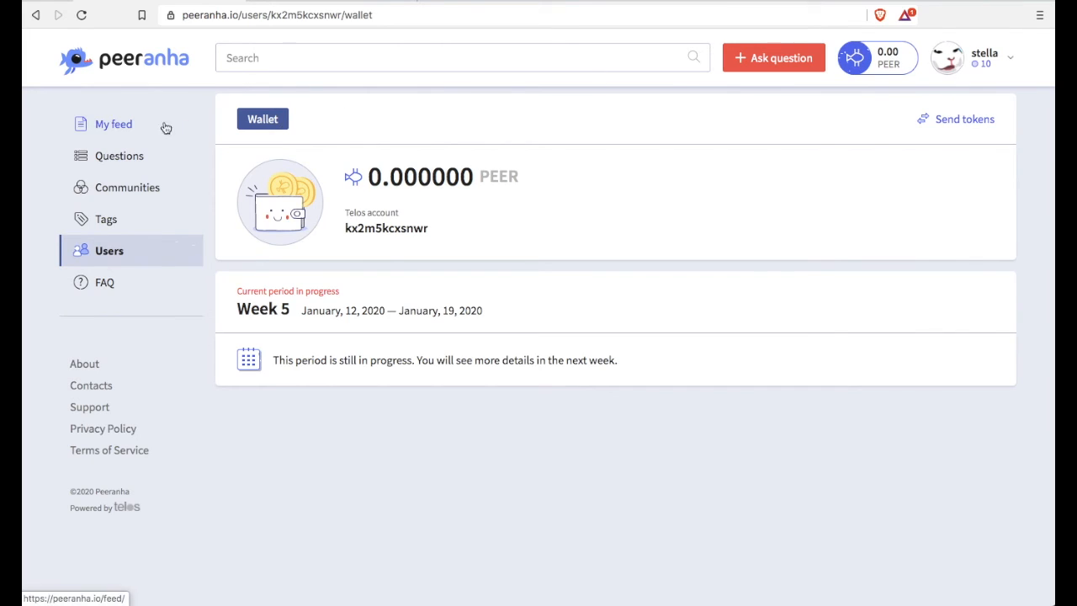
# Check My feed and its community filter, then the Users directory, and go to FAQ
pyautogui.click(113, 124)
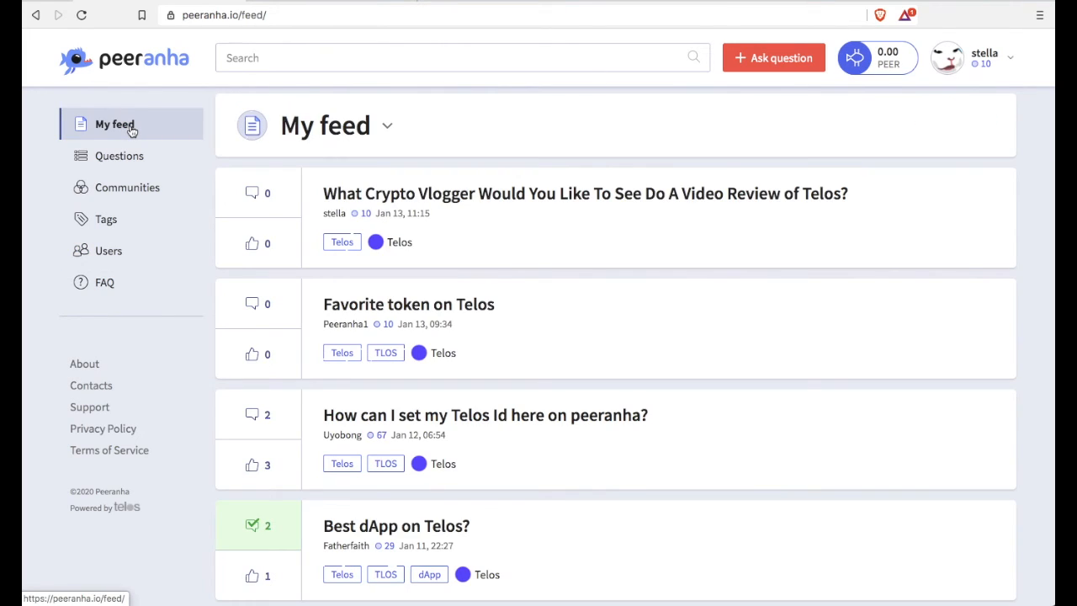
pyautogui.click(386, 125)
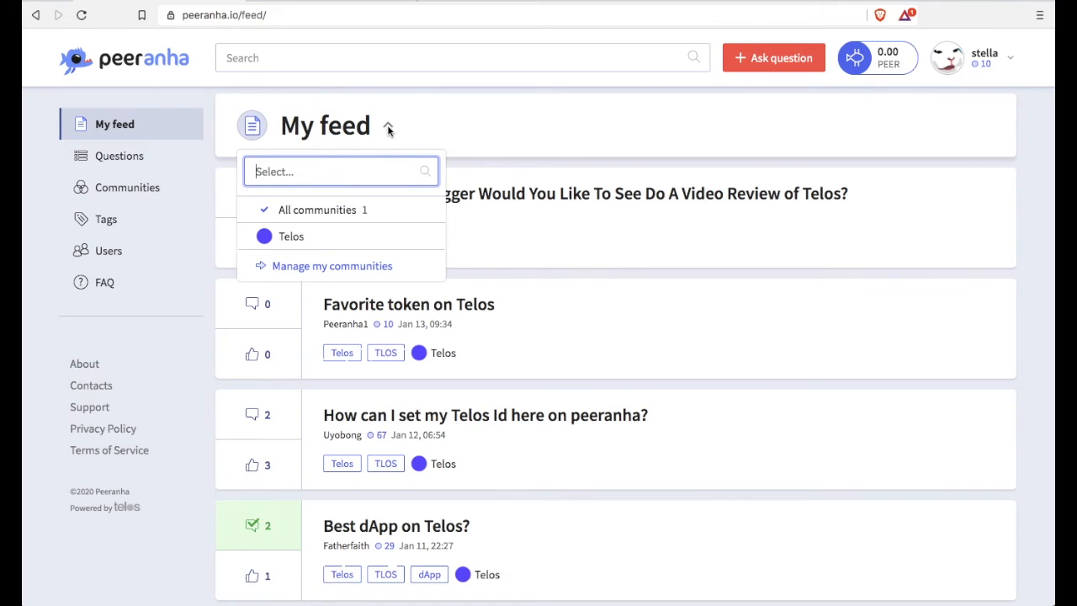
pyautogui.moveTo(308, 247)
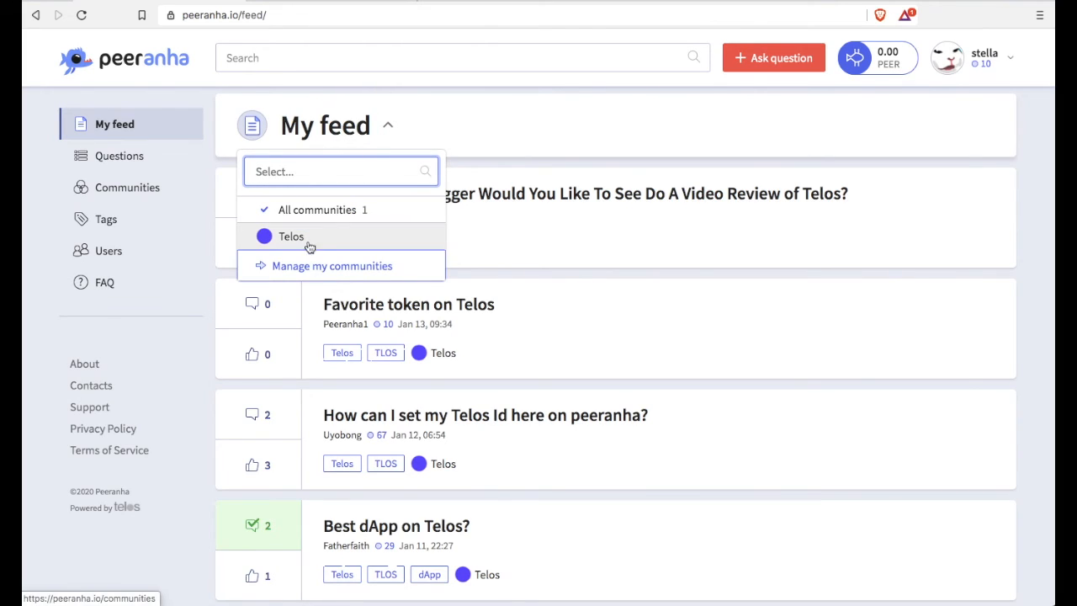
pyautogui.moveTo(408, 126)
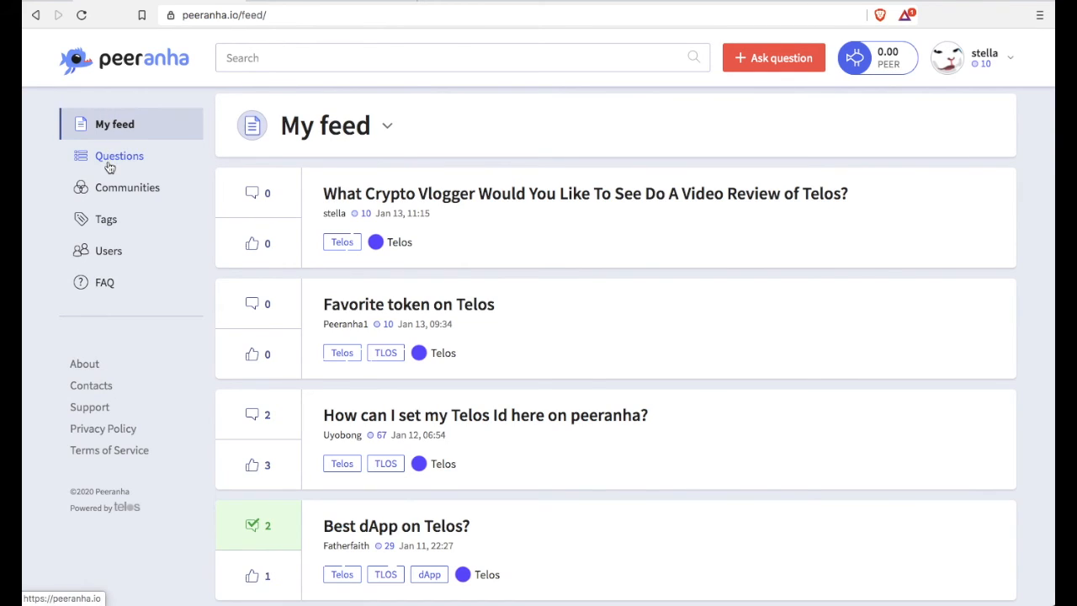
pyautogui.click(109, 251)
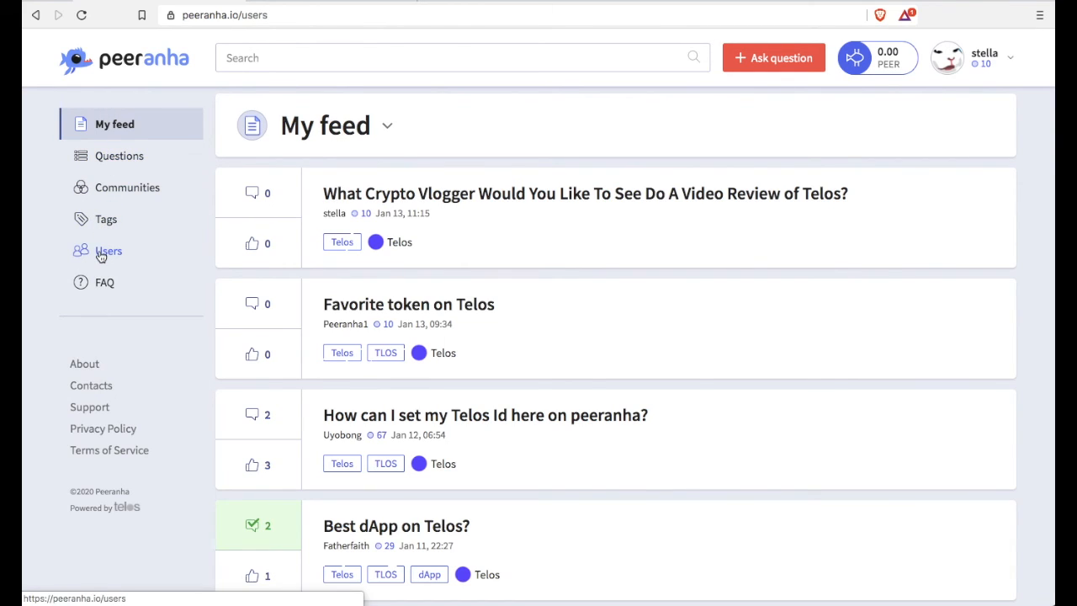
pyautogui.click(108, 250)
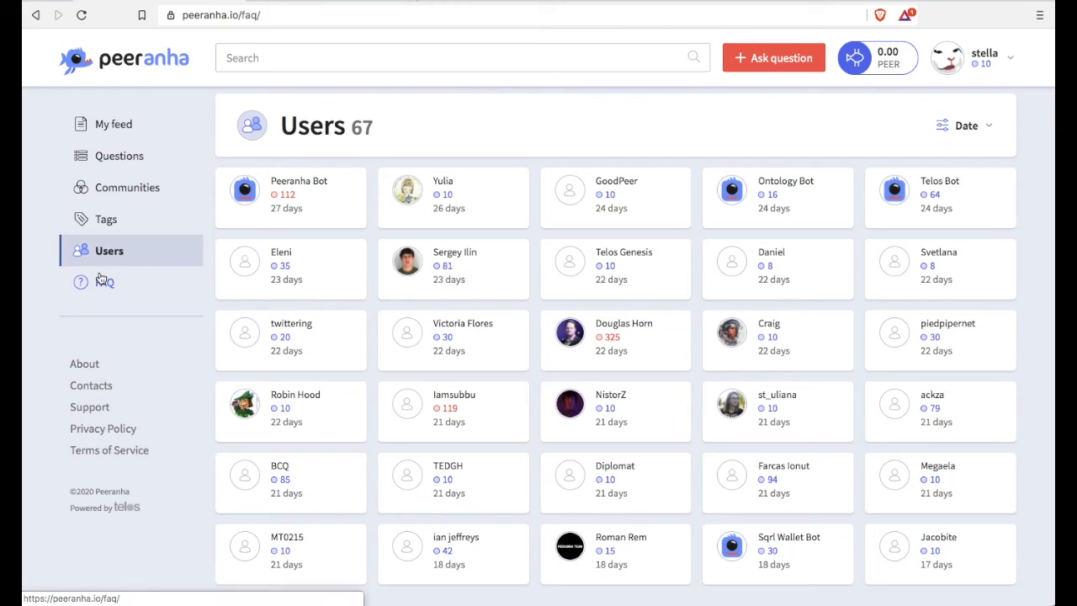
pyautogui.click(105, 280)
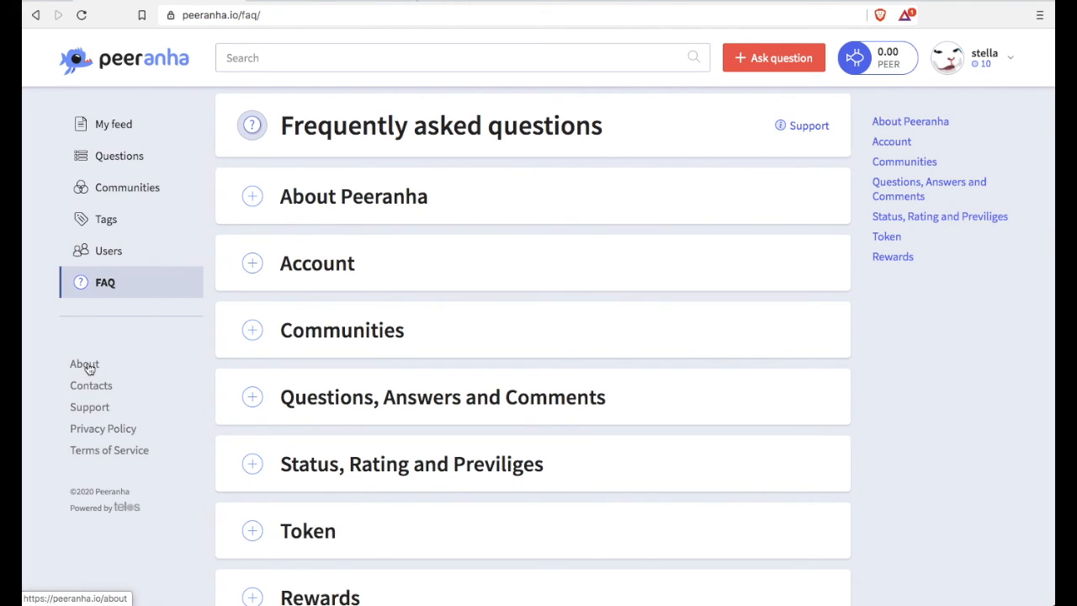
# Expand the Rewards section and open 'How are user rewards calculated?'
pyautogui.scroll(-3)
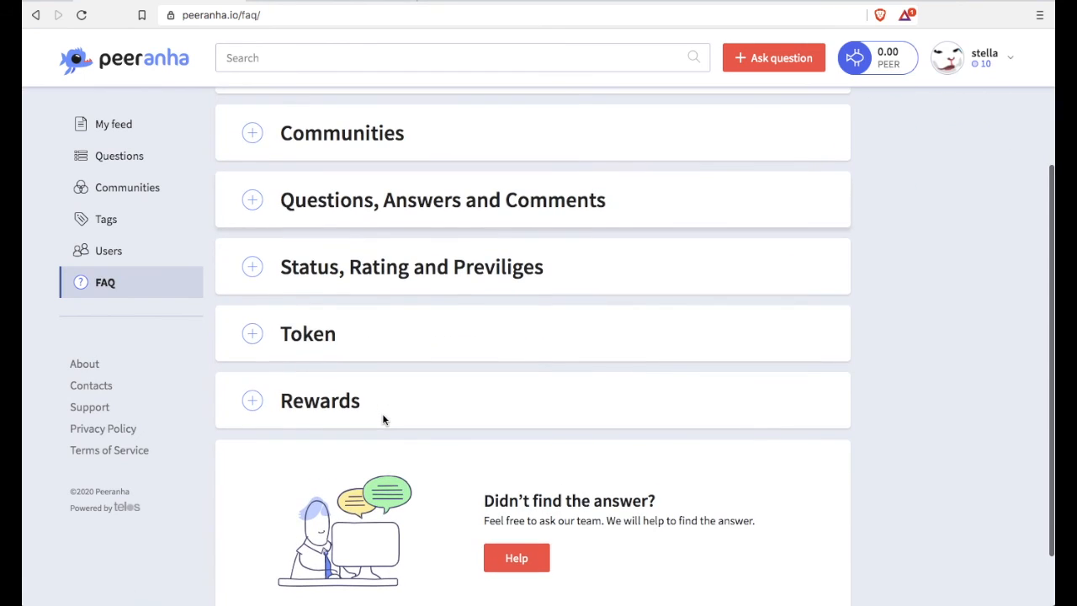
pyautogui.click(251, 400)
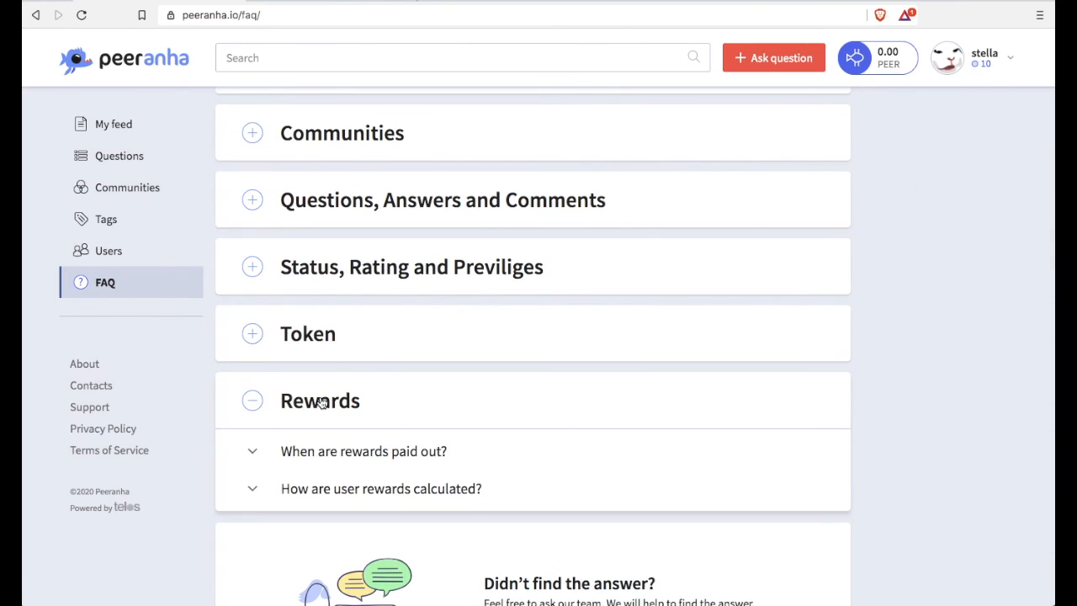
pyautogui.scroll(-3)
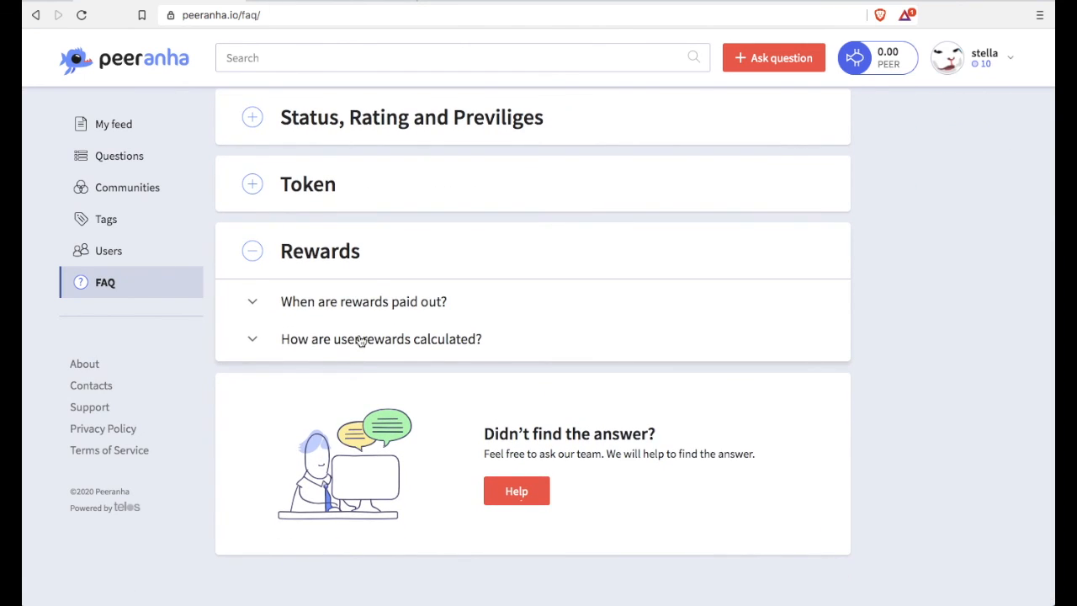
pyautogui.click(380, 338)
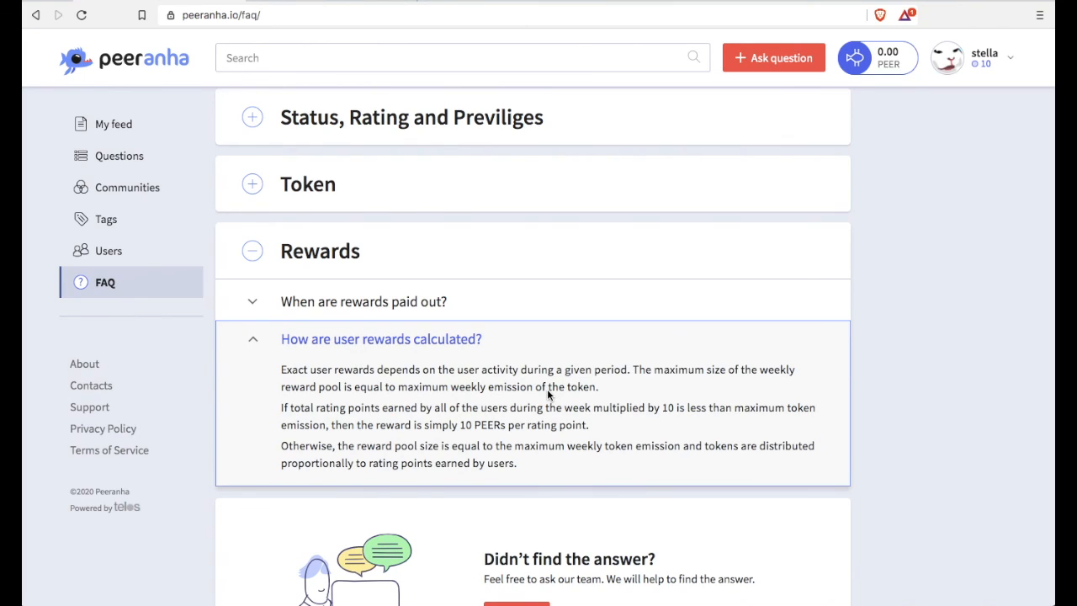
pyautogui.scroll(-3)
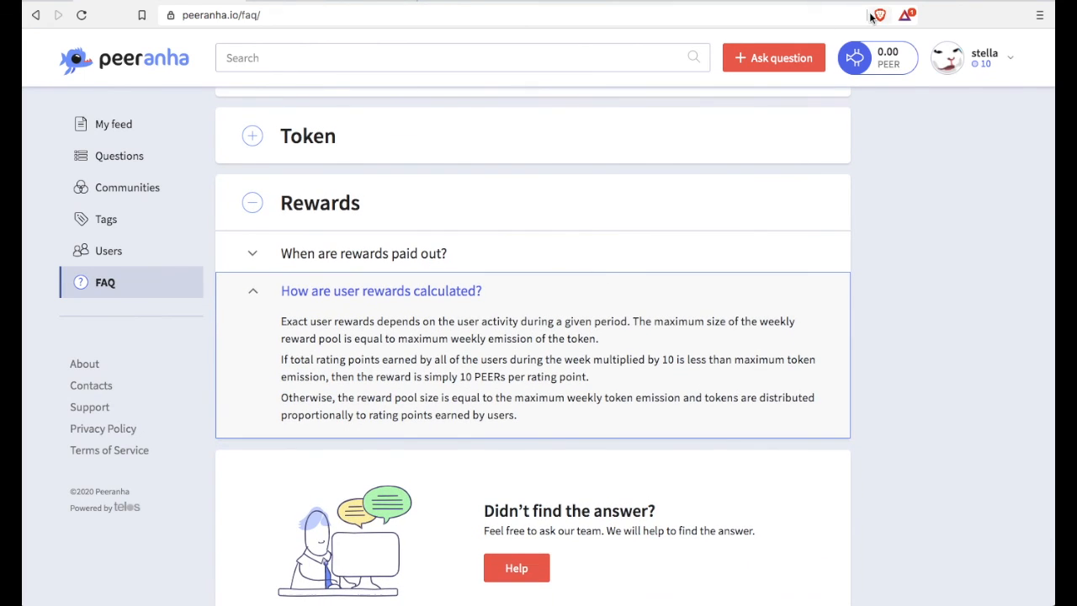